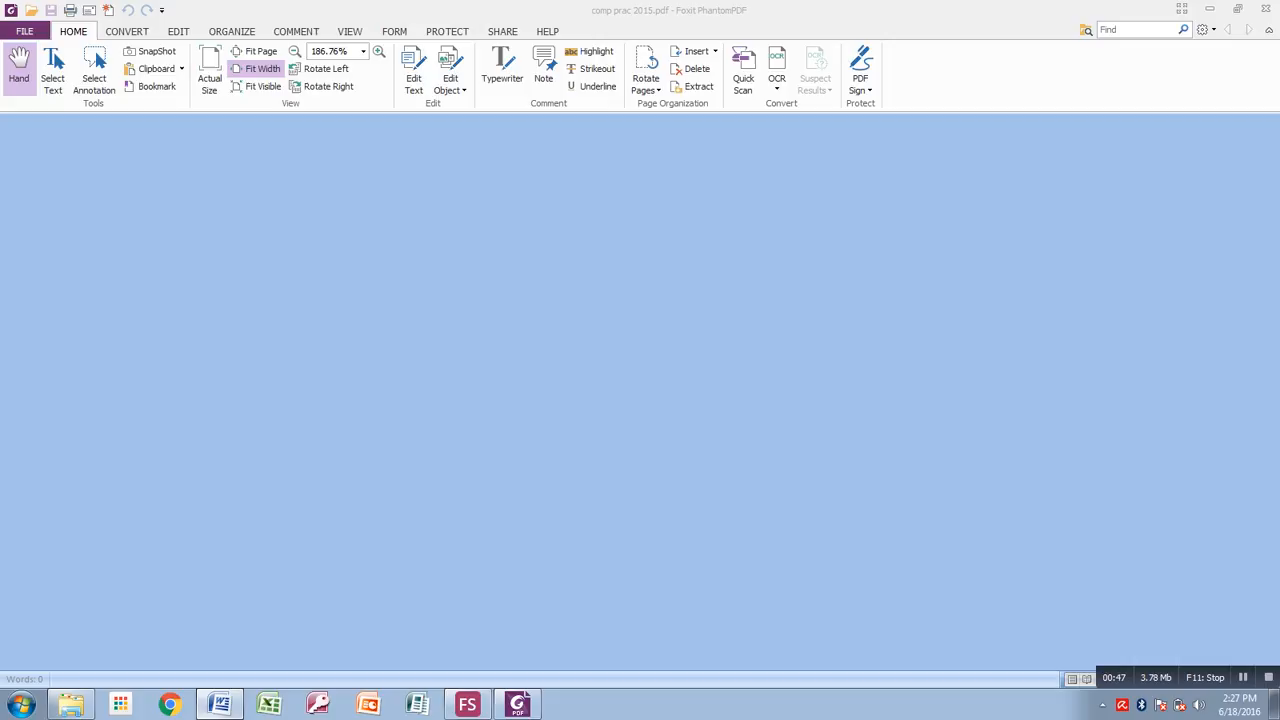
Step: Open comp prac 2015.pdf in Foxit PhantomPDF at page 2, QUESTION TWO
{"action": "left_click", "coordinate": [219, 704]}
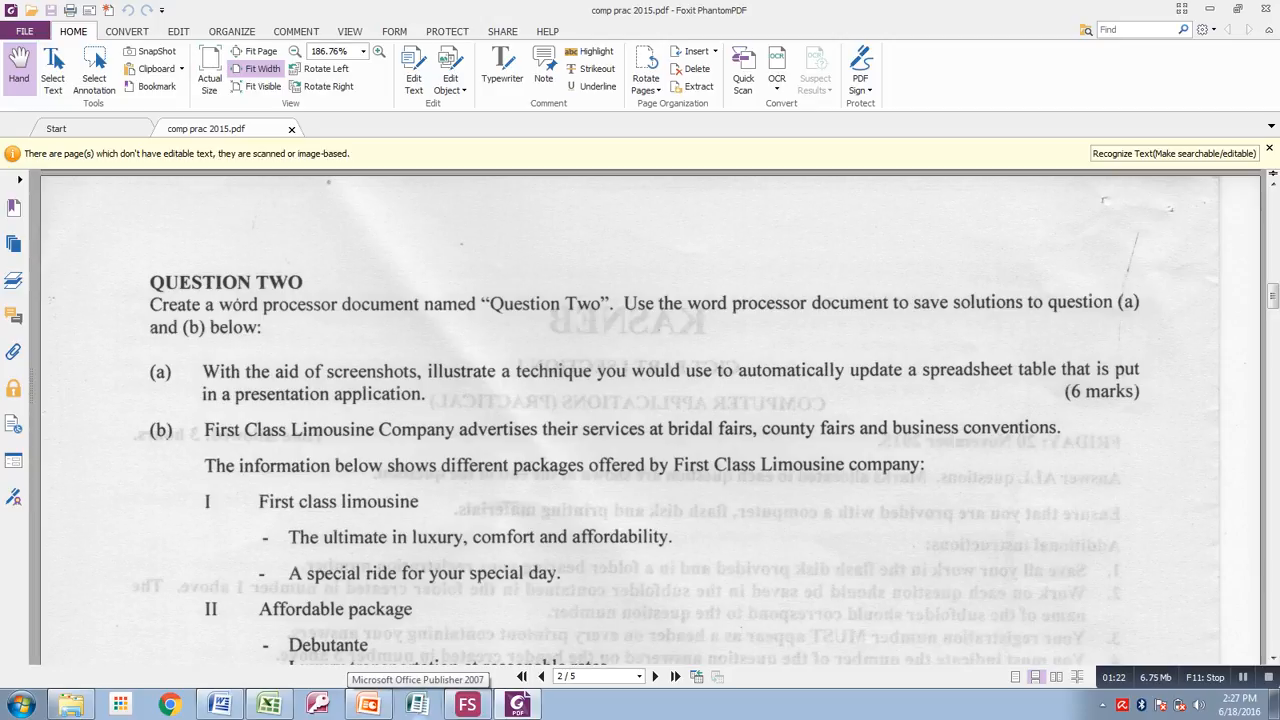
Step: Launch Publisher and show the Blank Page Sizes publication options
{"action": "left_click", "coordinate": [417, 703]}
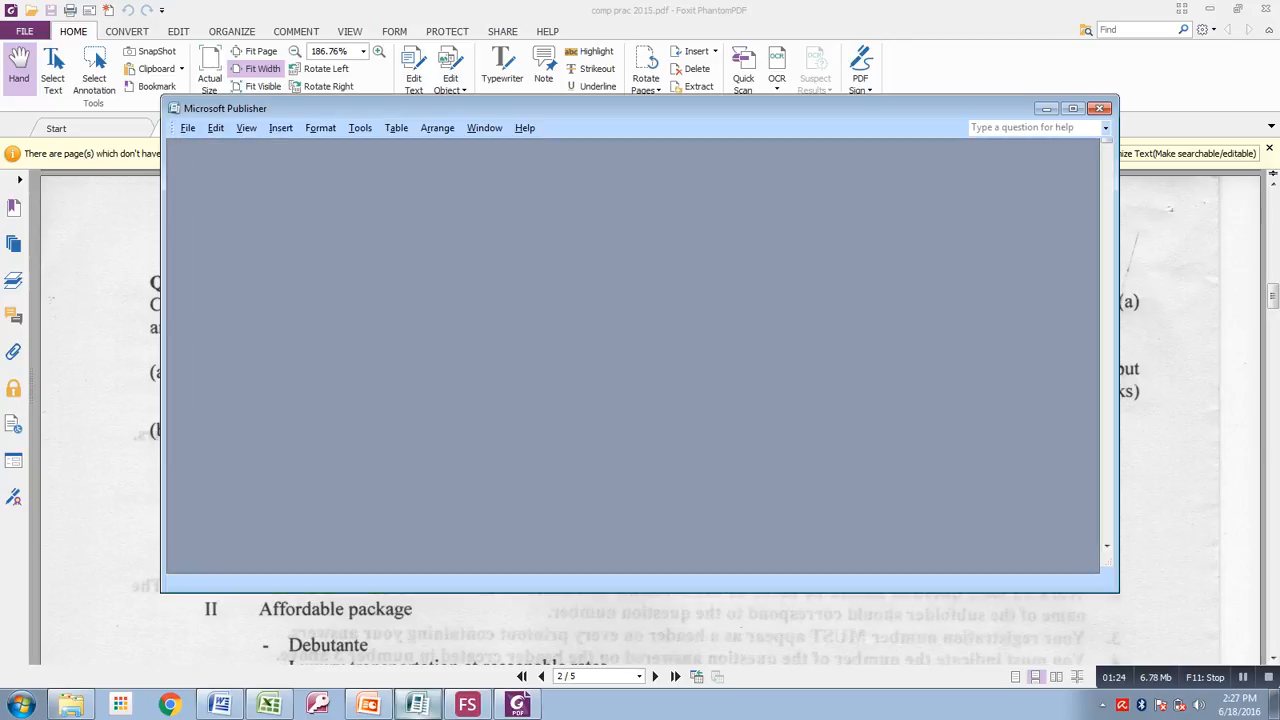
{"action": "left_click", "coordinate": [1100, 108]}
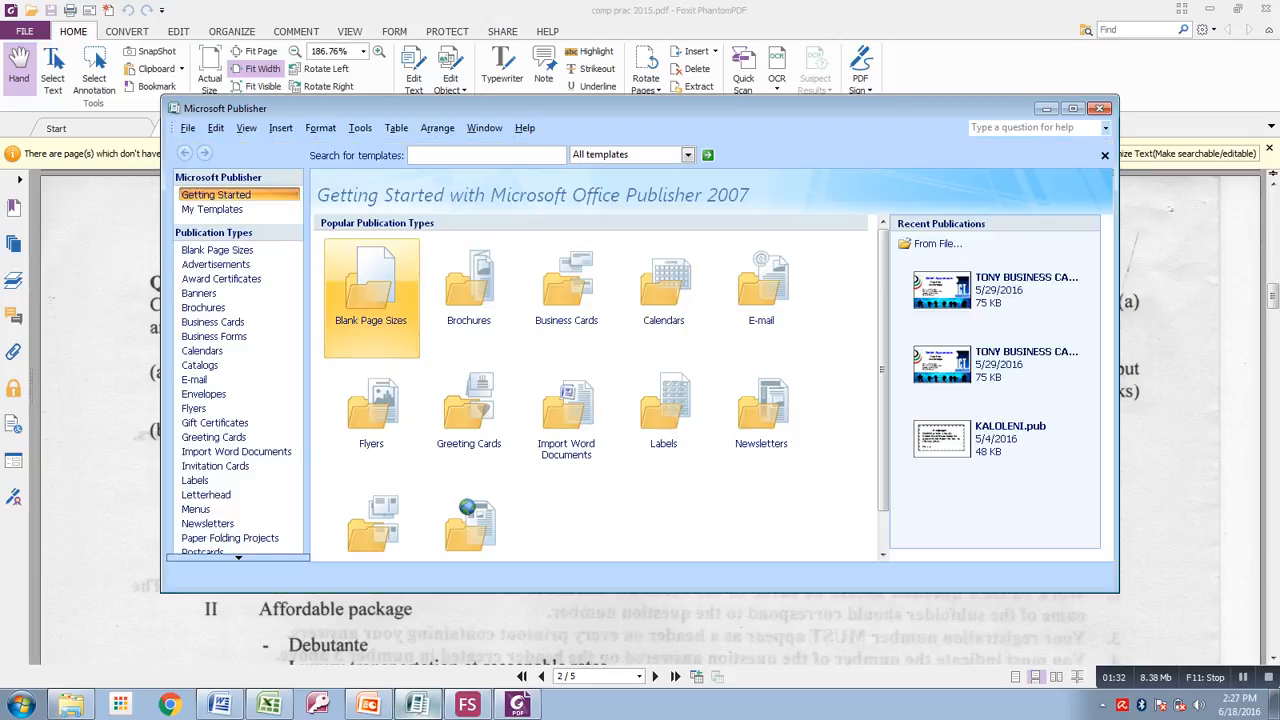
{"action": "left_click", "coordinate": [212, 316]}
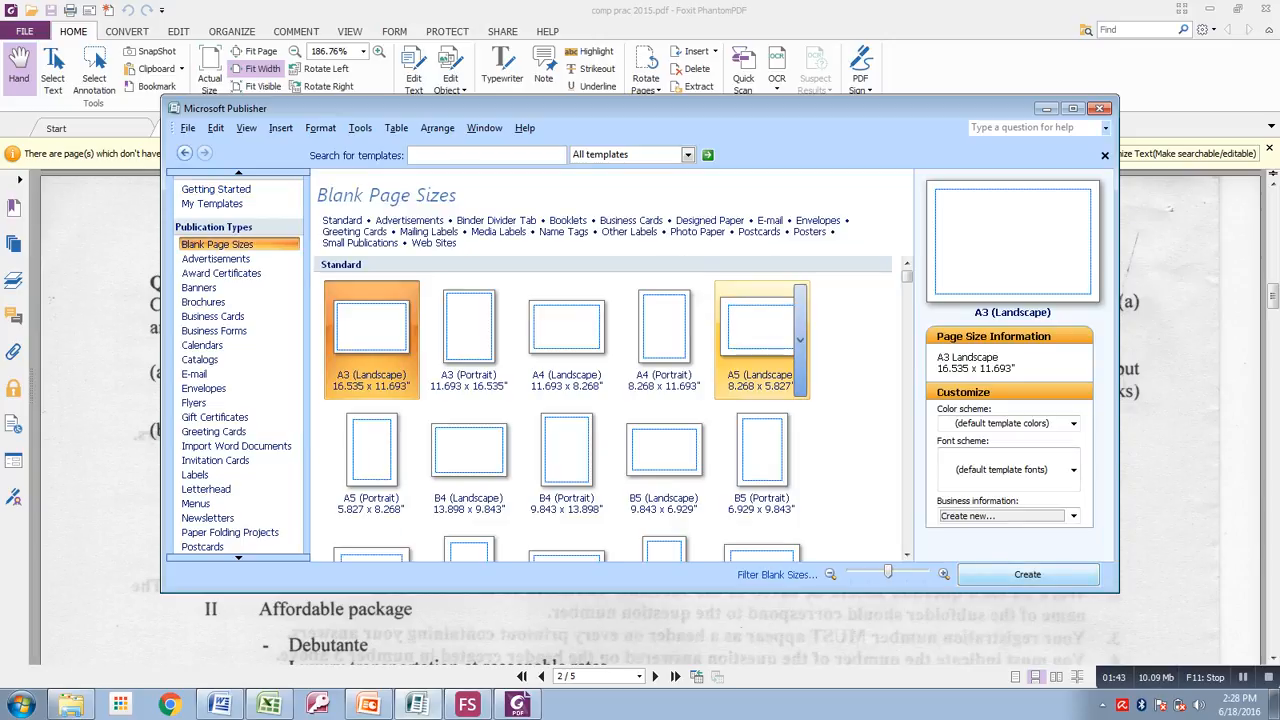
{"action": "left_click", "coordinate": [1027, 573]}
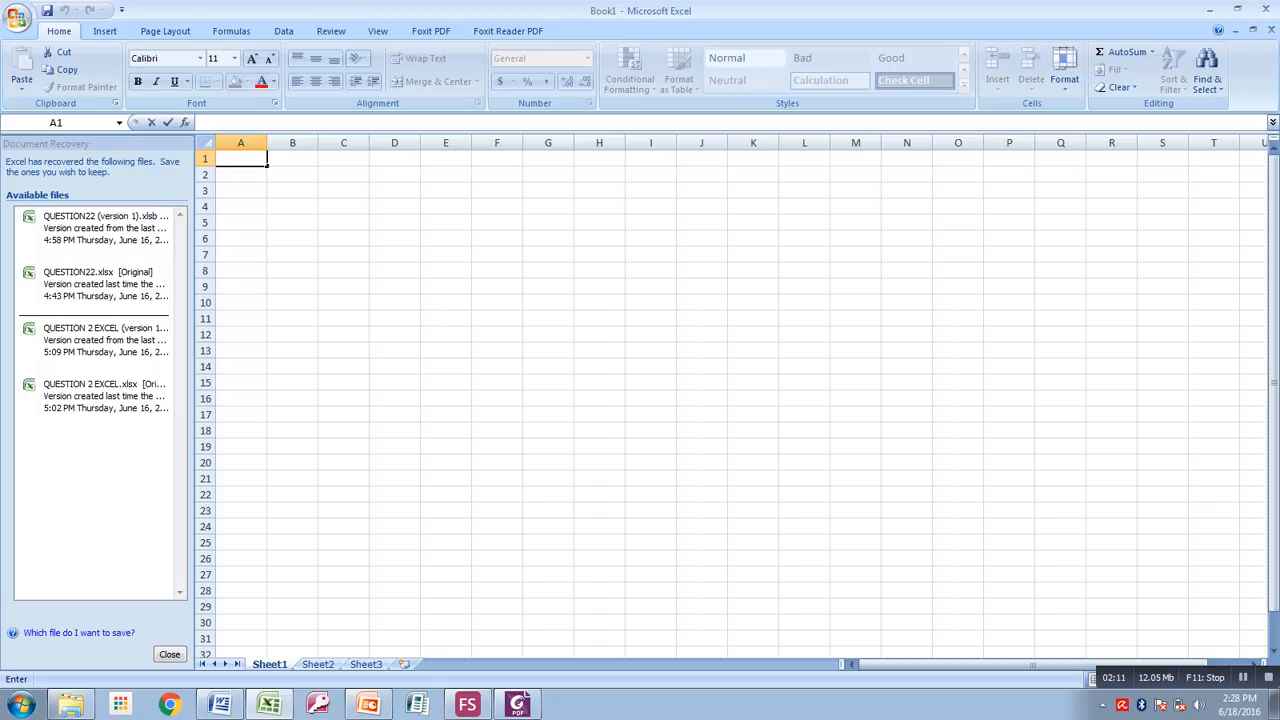
Step: Enter headers GENDER, MALE and FEMALE in A1:C1, widening column B
{"action": "type", "text": "g"}
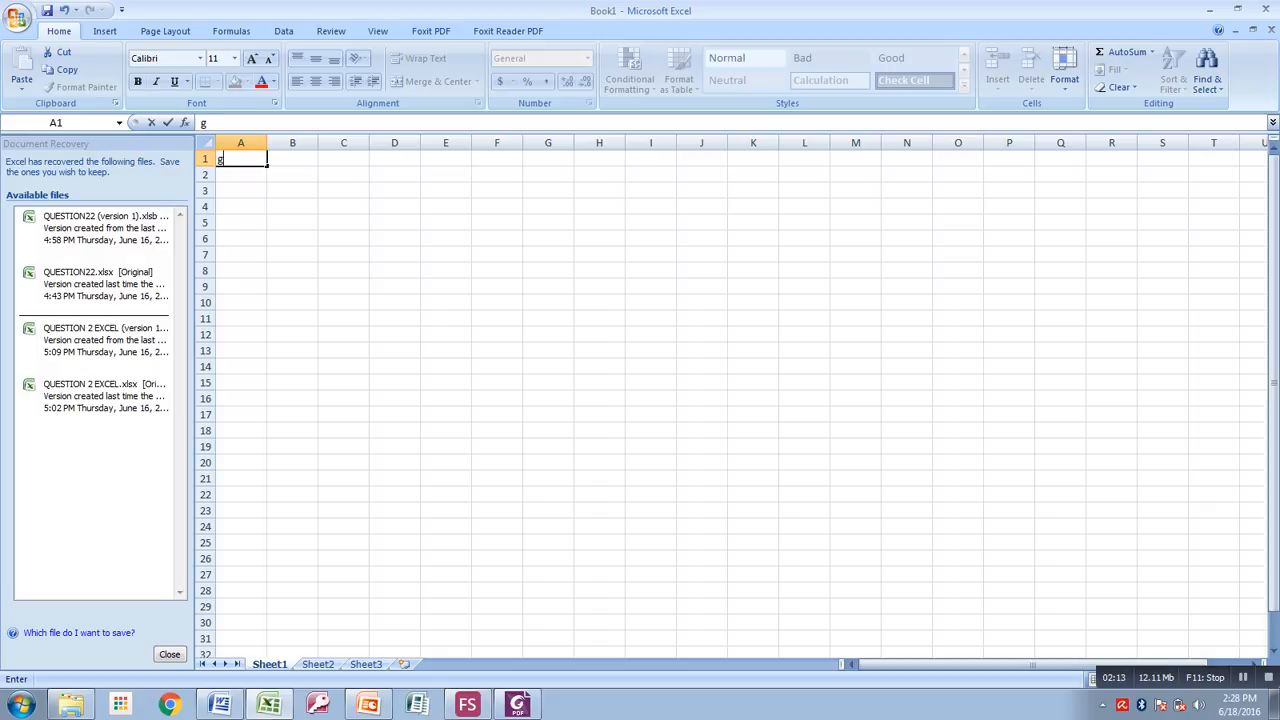
{"action": "type", "text": "ender"}
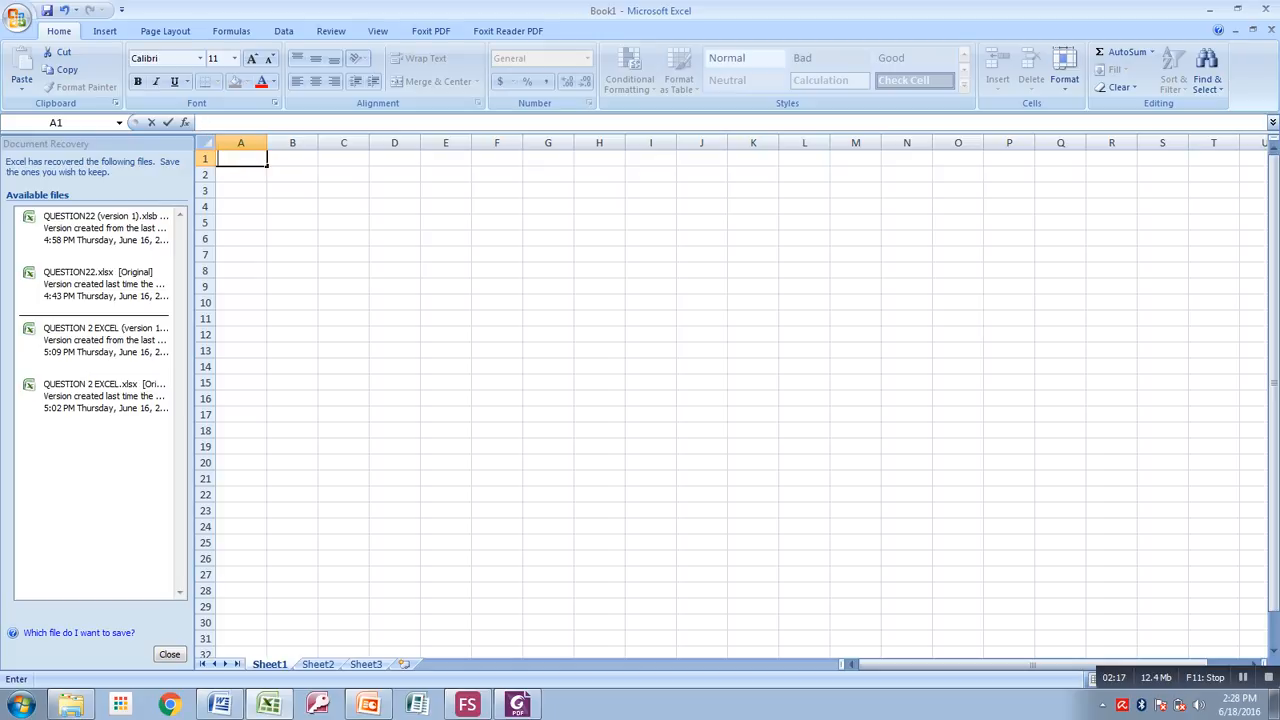
{"action": "type", "text": "GENDER"}
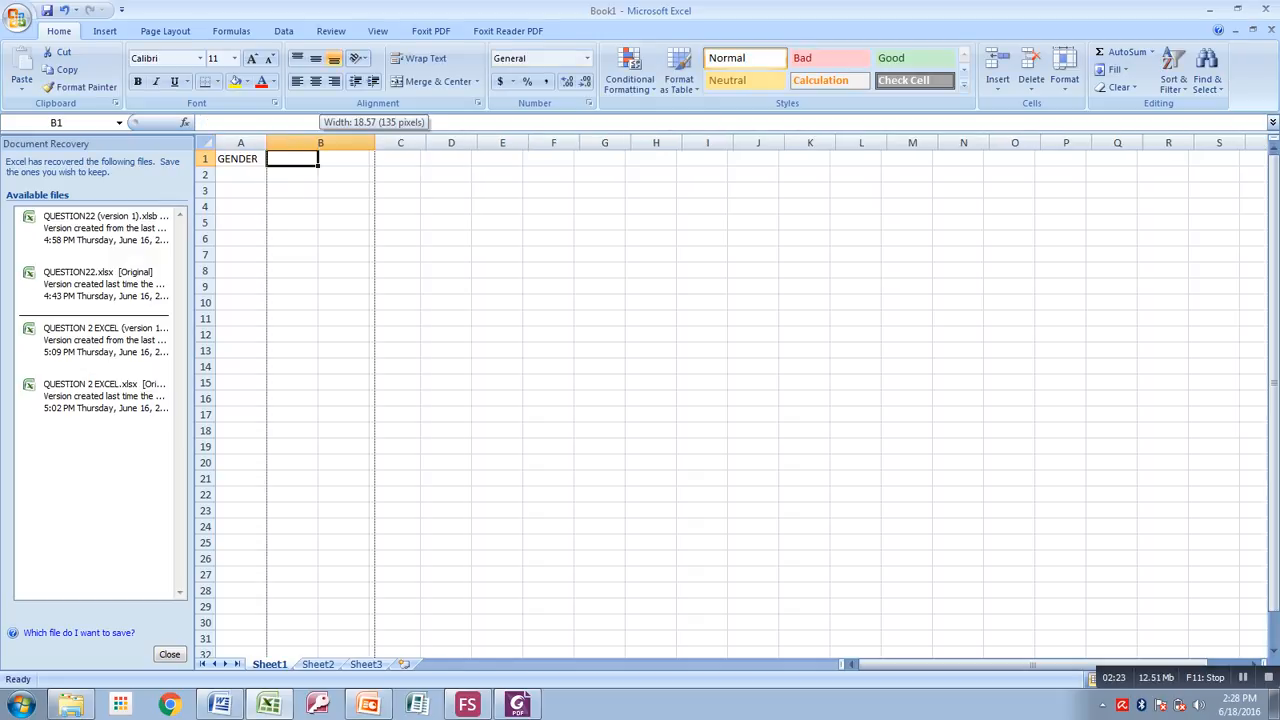
{"action": "left_click_drag", "start_coordinate": [320, 142], "coordinate": [367, 142]}
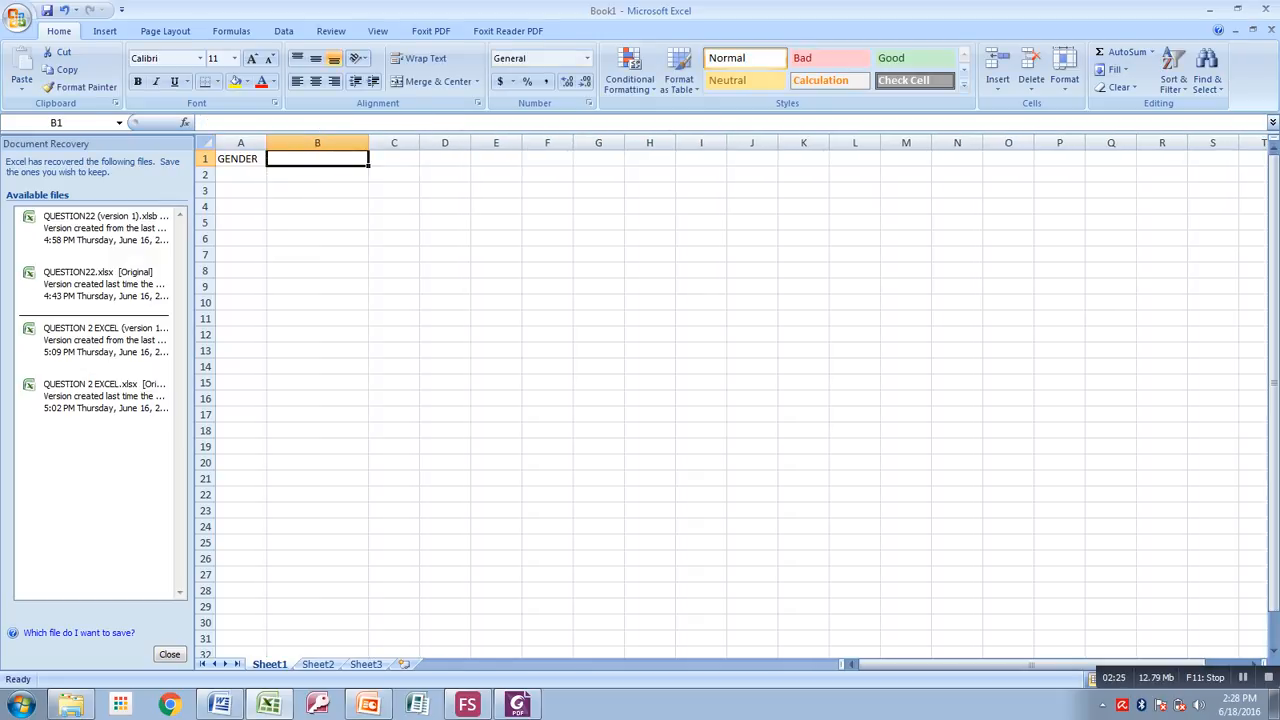
{"action": "type", "text": "MALE"}
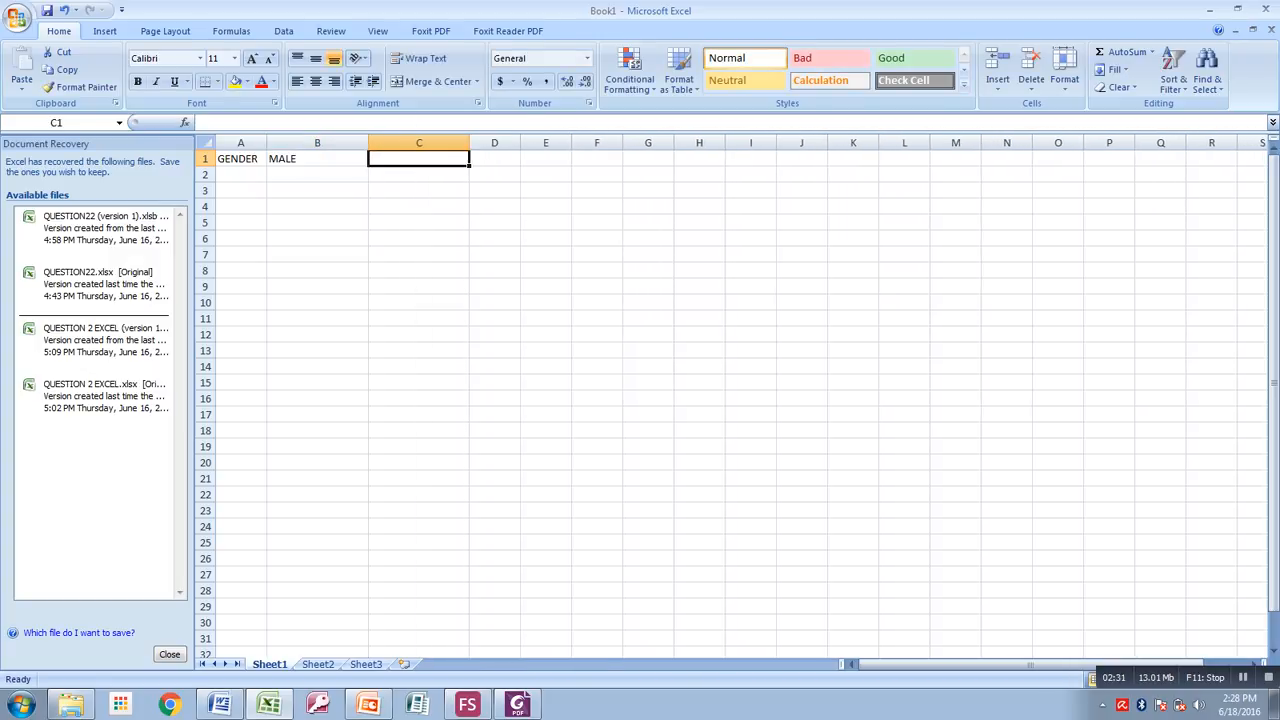
{"action": "type", "text": "FEM"}
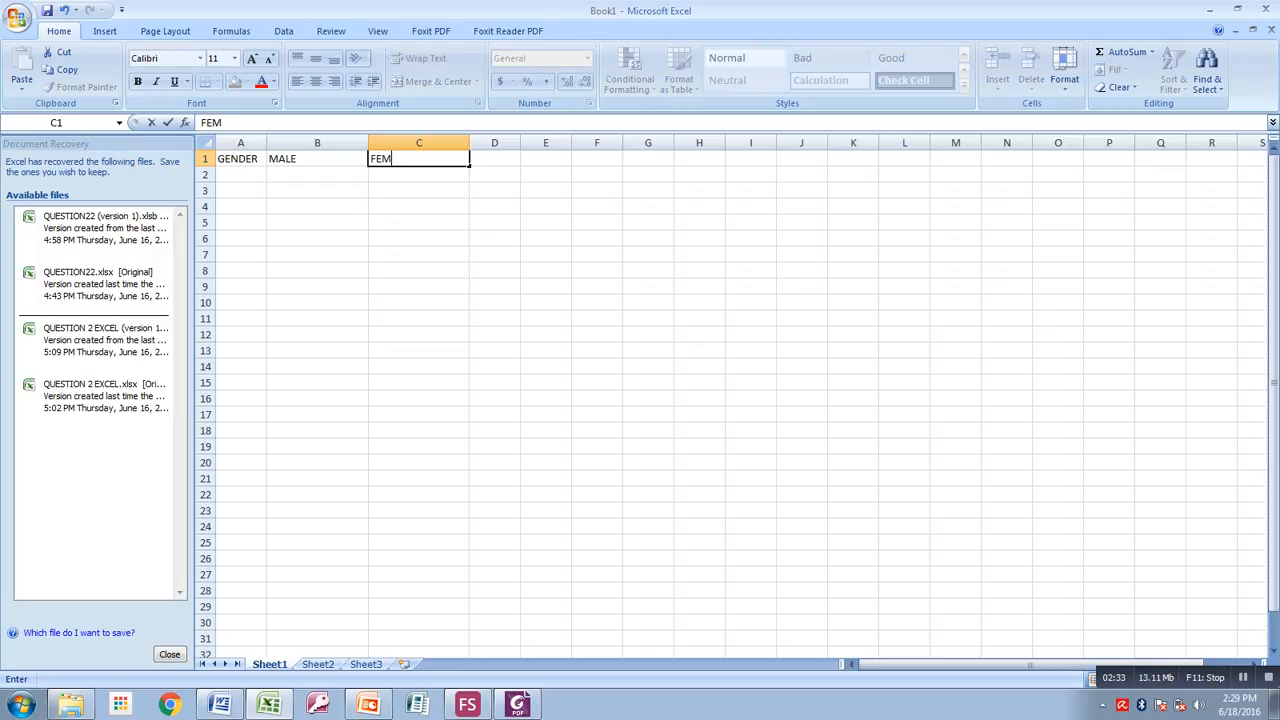
{"action": "type", "text": "ALE"}
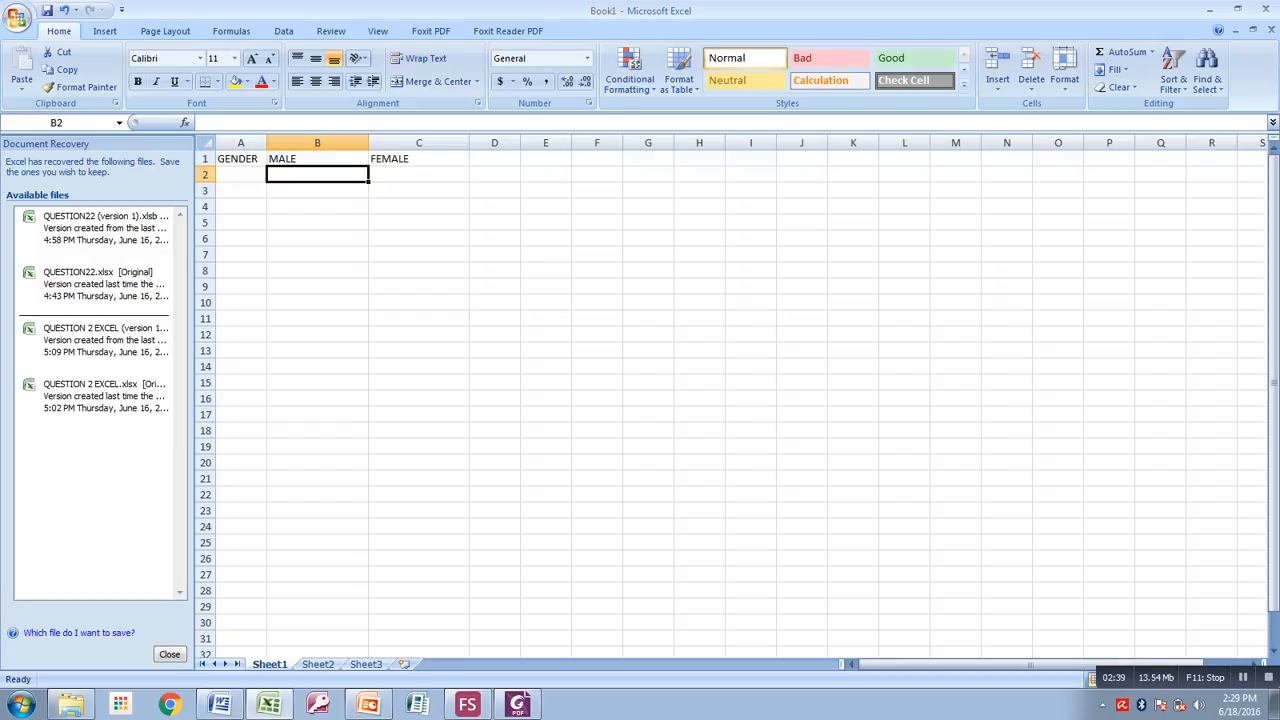
Step: Enter AGE in A2 with values 10, 15, 23 and 24
{"action": "type", "text": "10"}
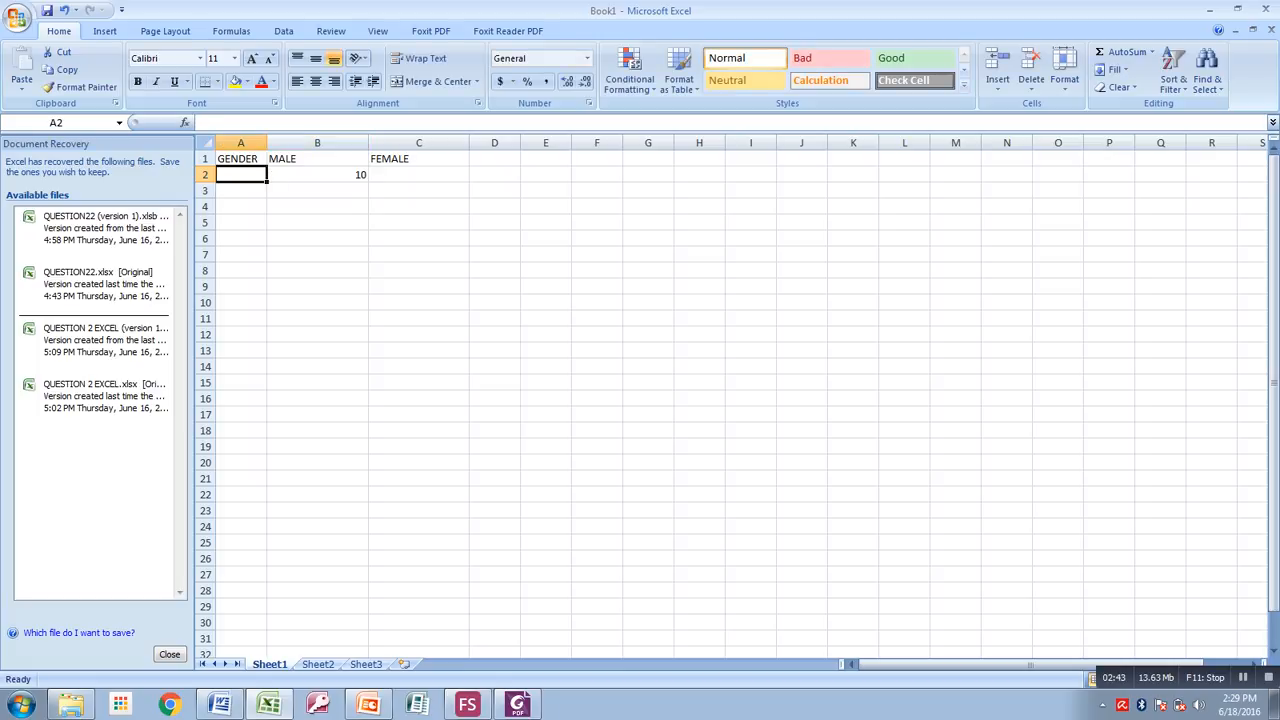
{"action": "type", "text": "AGE"}
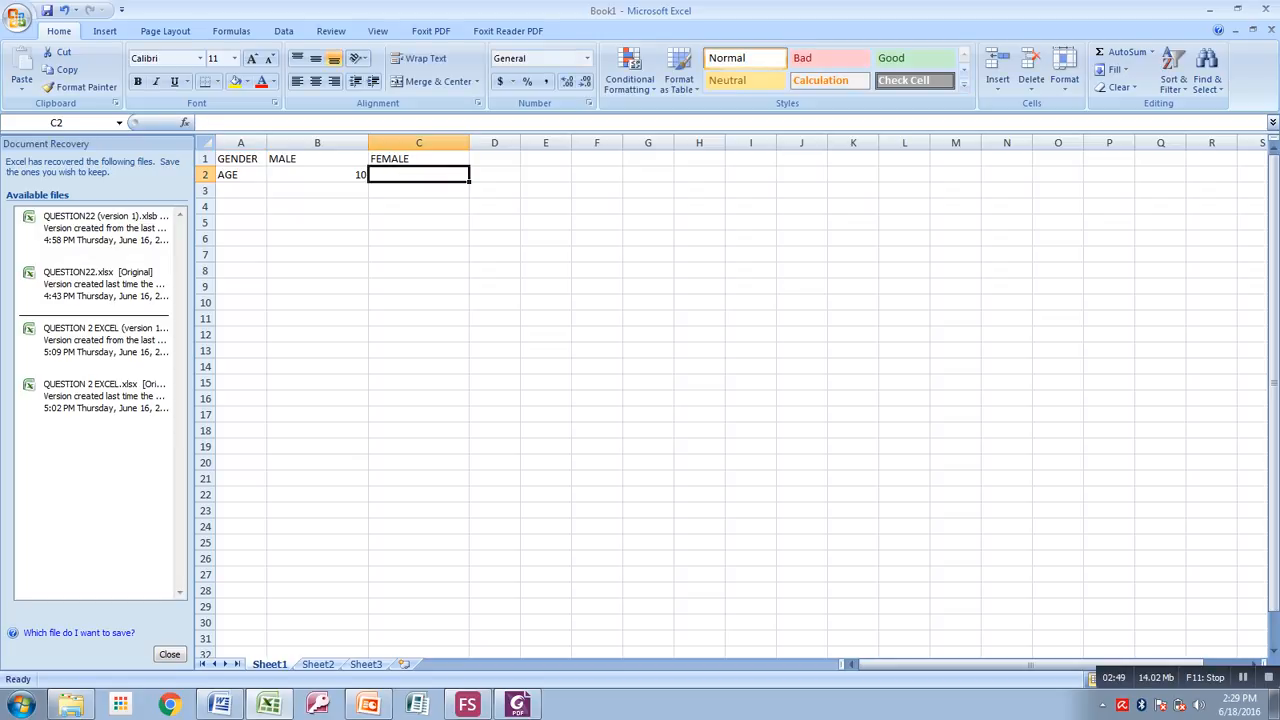
{"action": "type", "text": "15"}
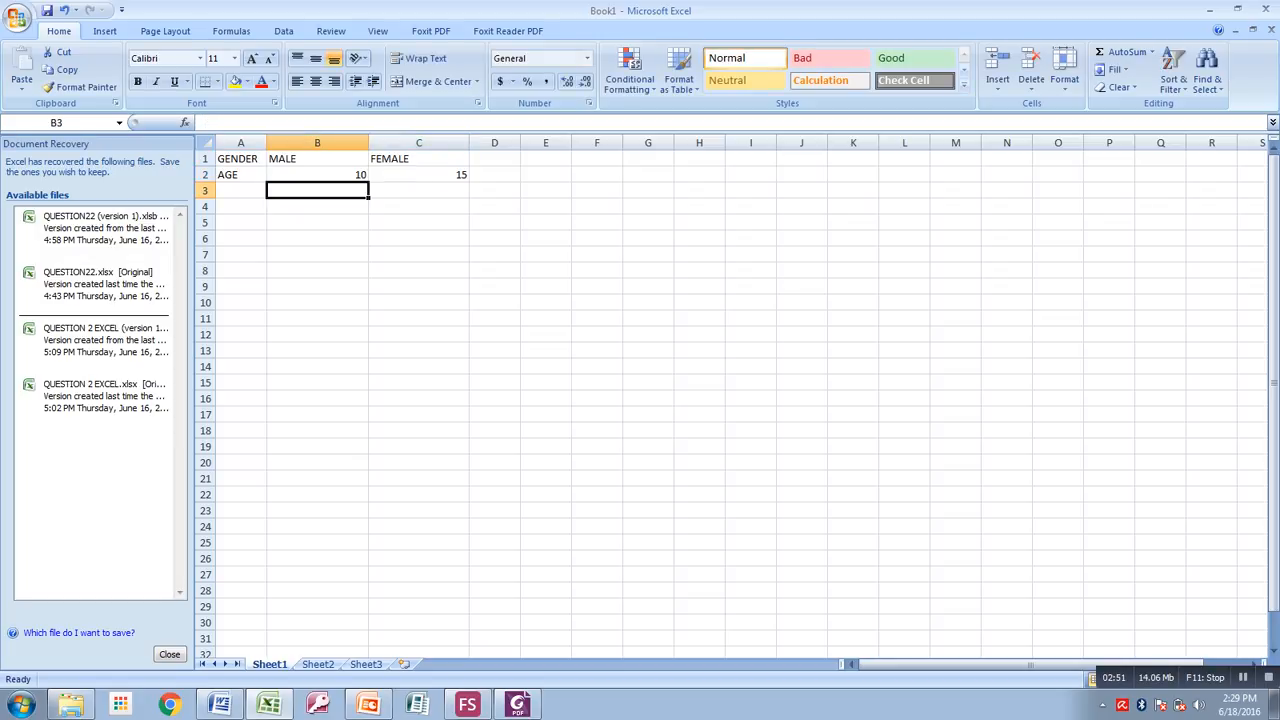
{"action": "type", "text": "232"}
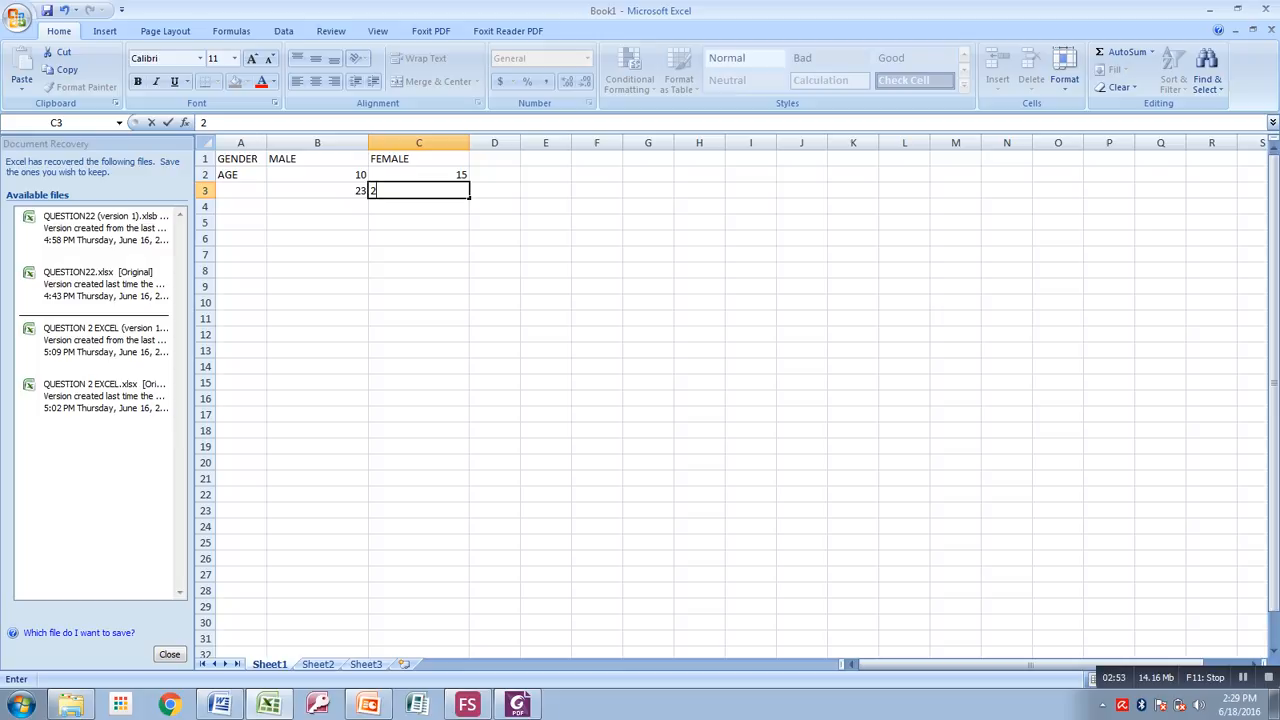
{"action": "type", "text": "4"}
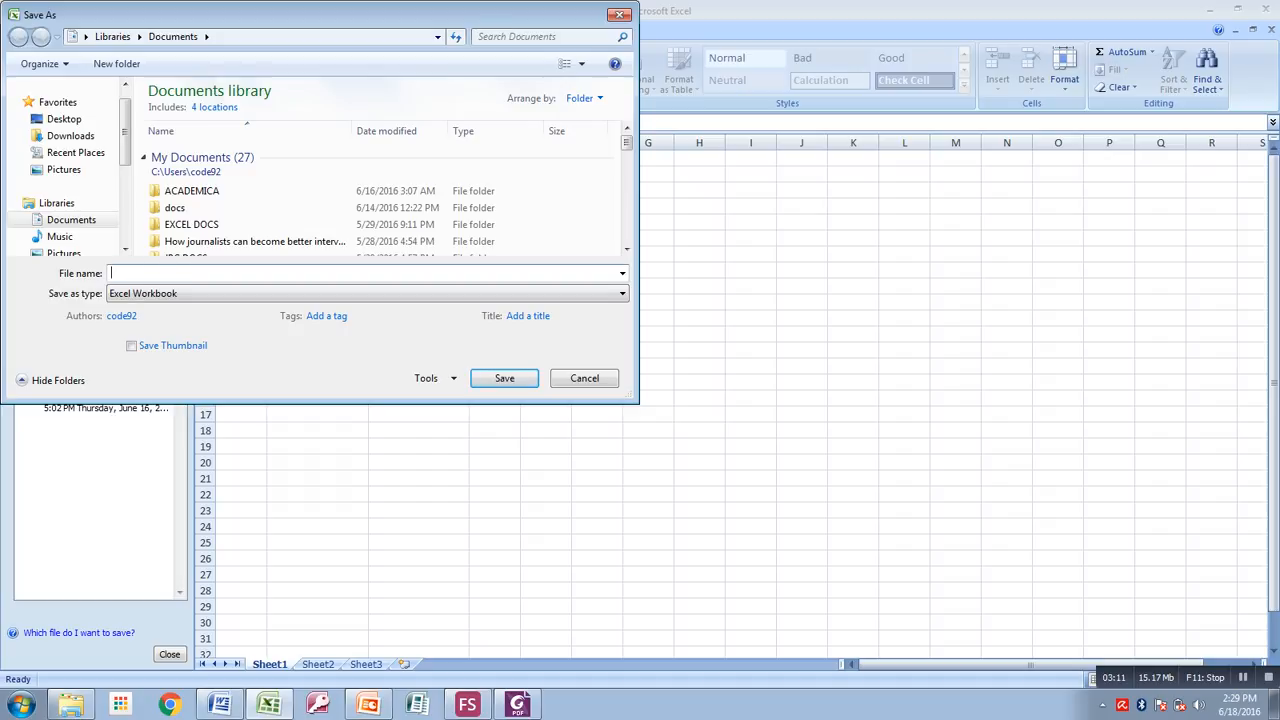
Step: Save the workbook as QUESTION2A and copy the A1:C3 gender/age table
{"action": "type", "text": "QUESTION2A"}
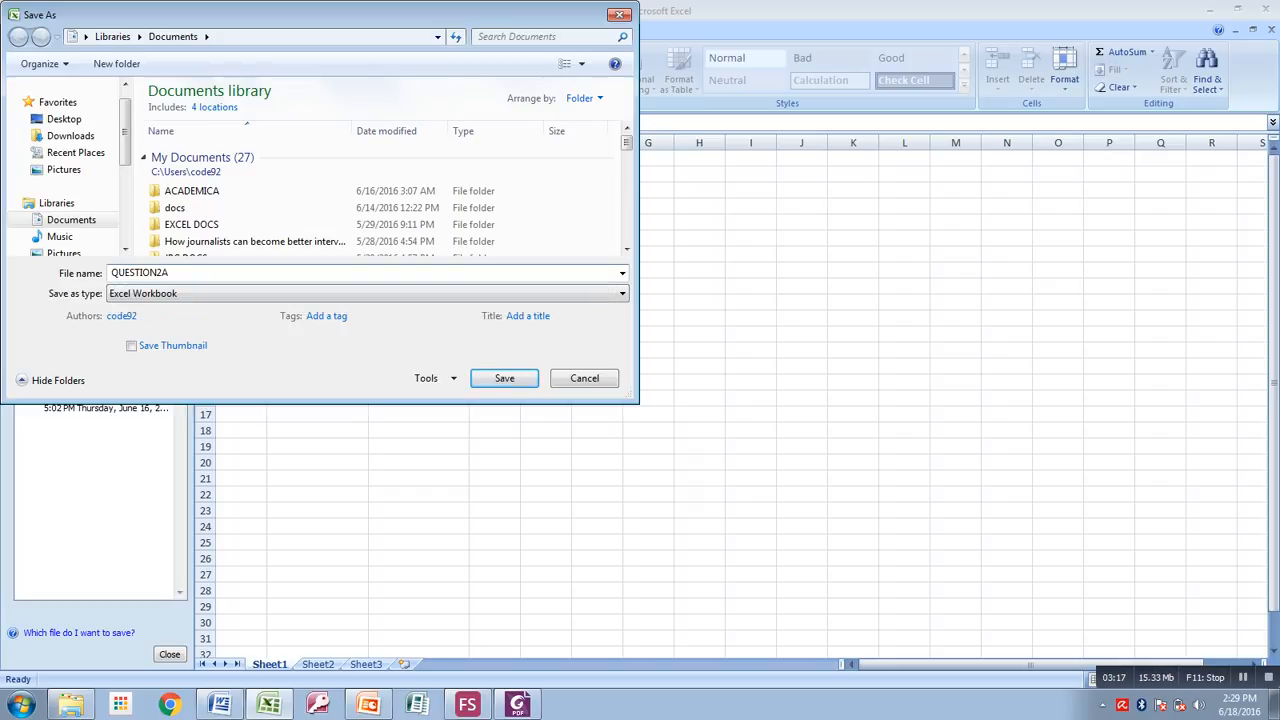
{"action": "left_click", "coordinate": [504, 378]}
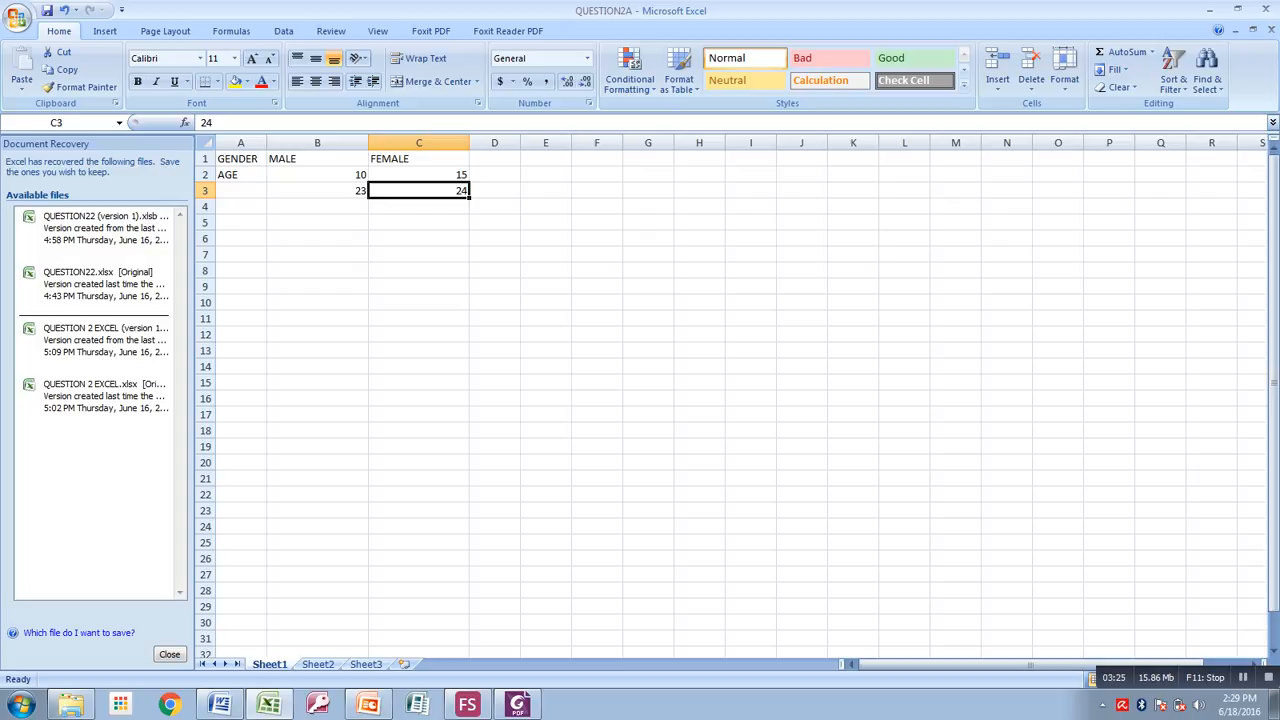
{"action": "left_click", "coordinate": [240, 158]}
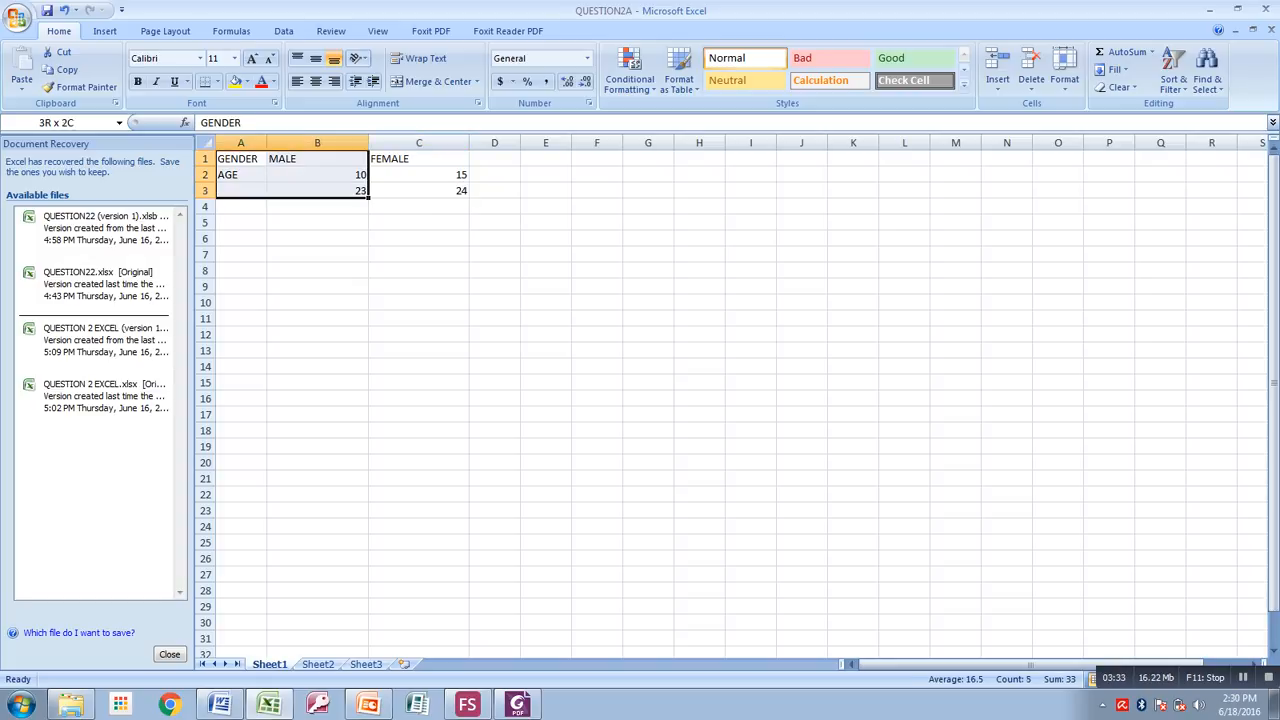
{"action": "right_click", "coordinate": [361, 190]}
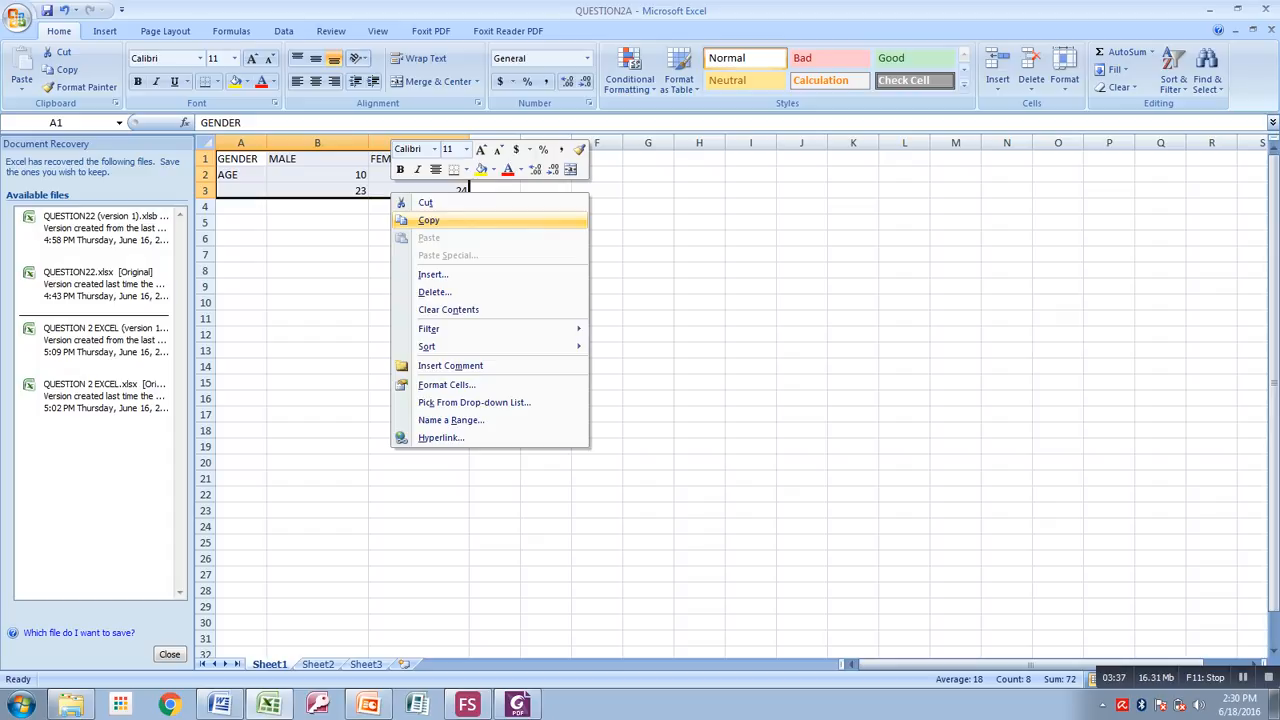
{"action": "left_click", "coordinate": [429, 220]}
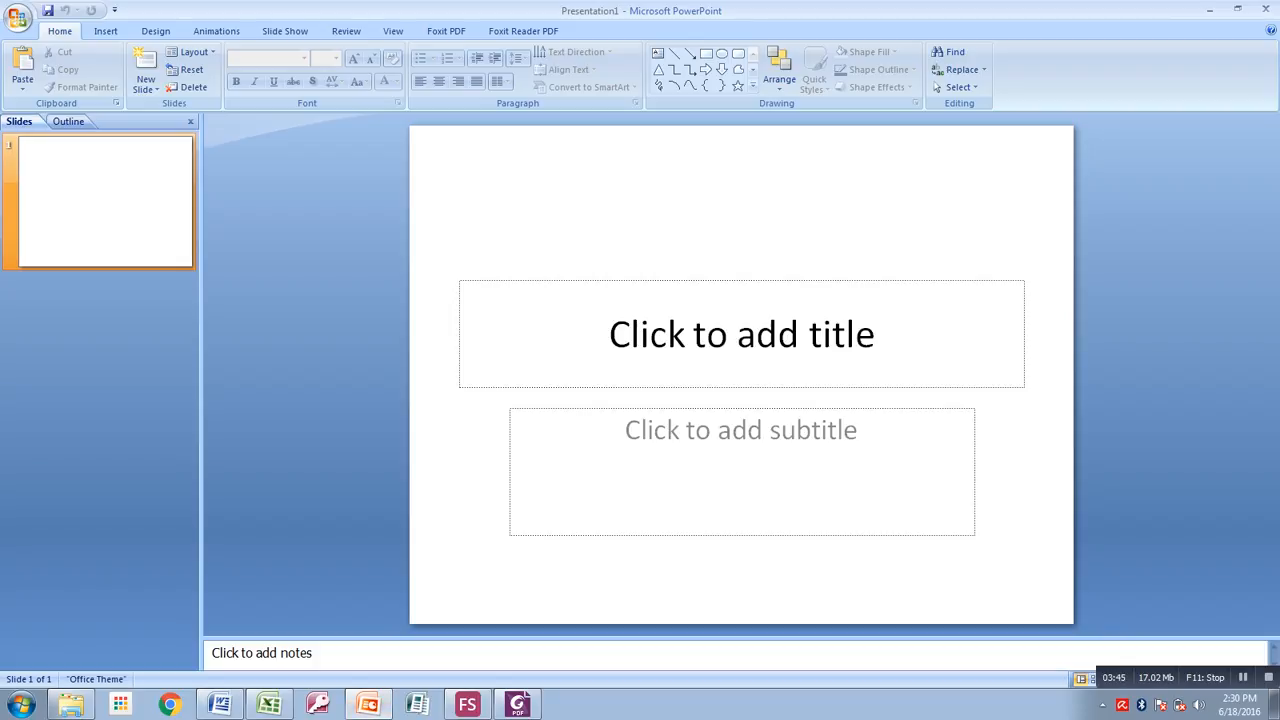
Step: Create a new blank PowerPoint presentation, Presentation2
{"action": "left_click", "coordinate": [740, 430]}
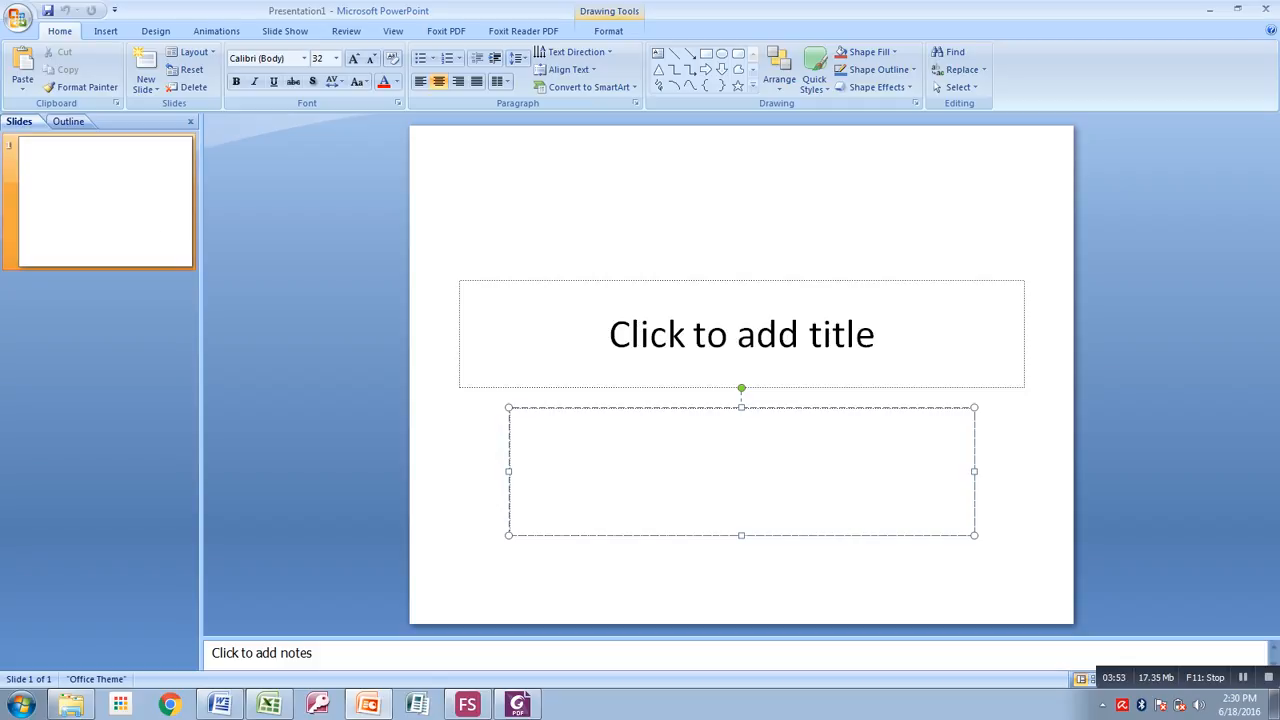
{"action": "left_click", "coordinate": [18, 16]}
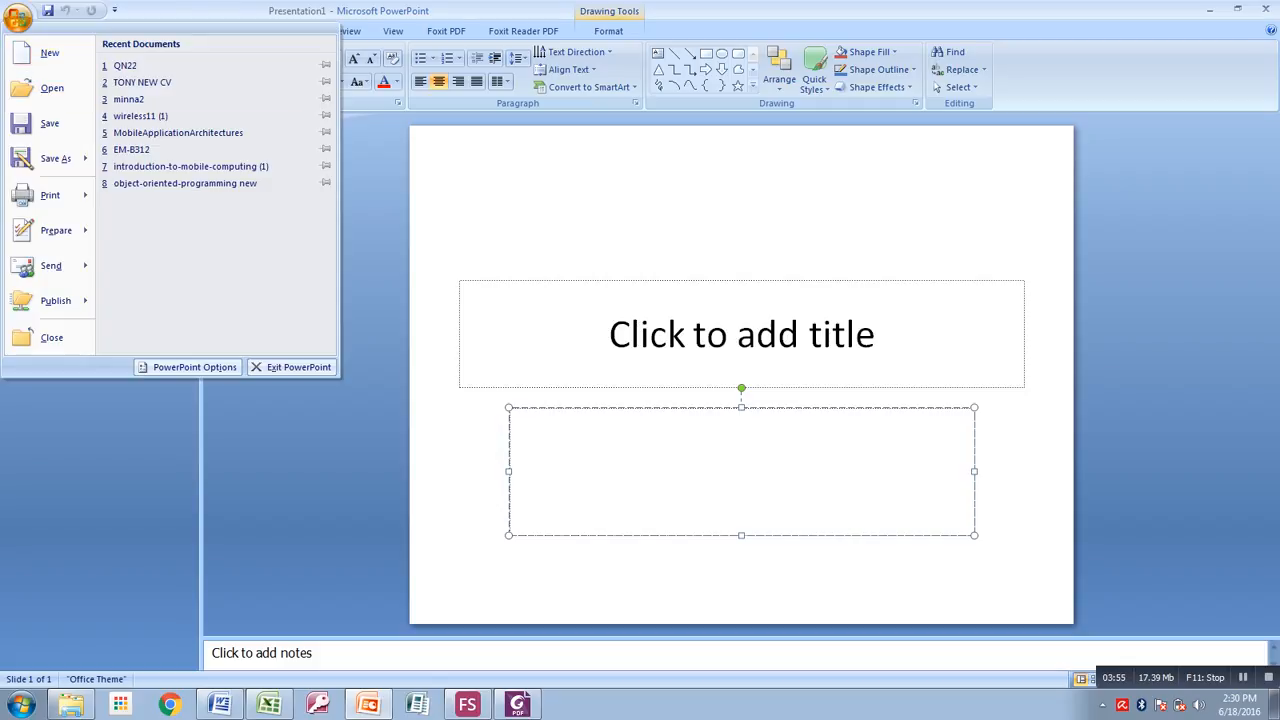
{"action": "left_click", "coordinate": [49, 52]}
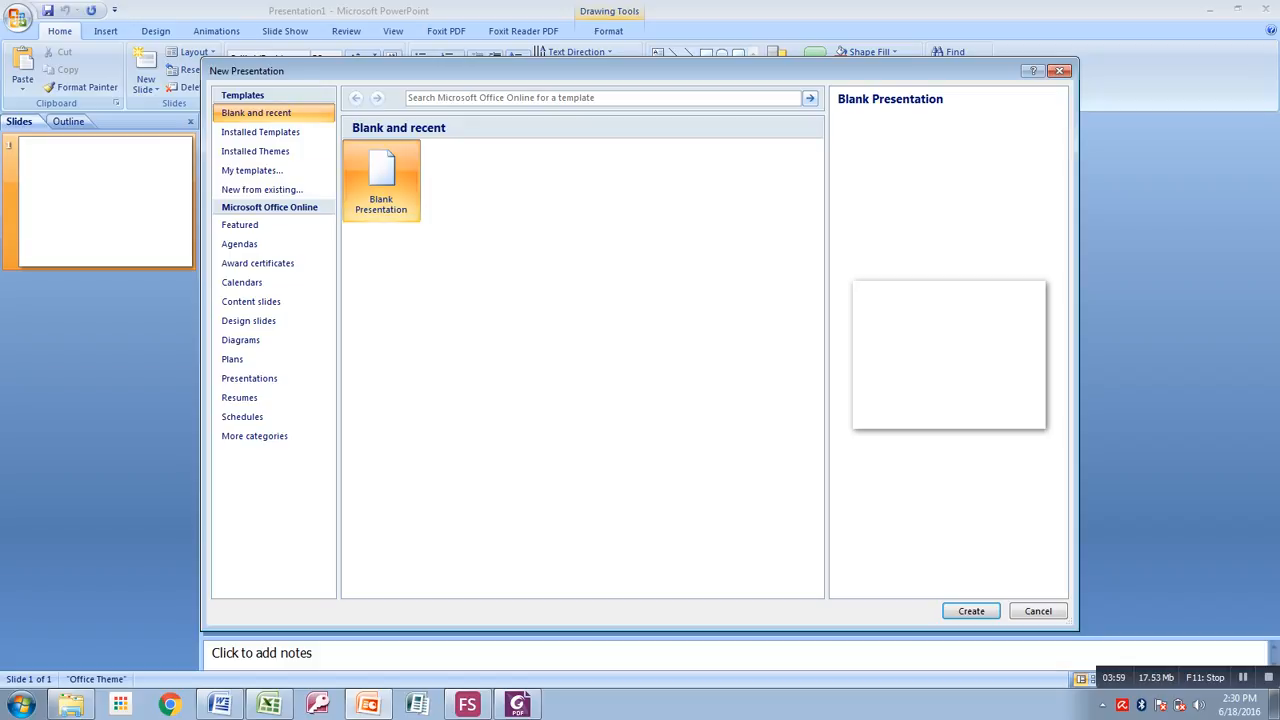
{"action": "left_click", "coordinate": [969, 611]}
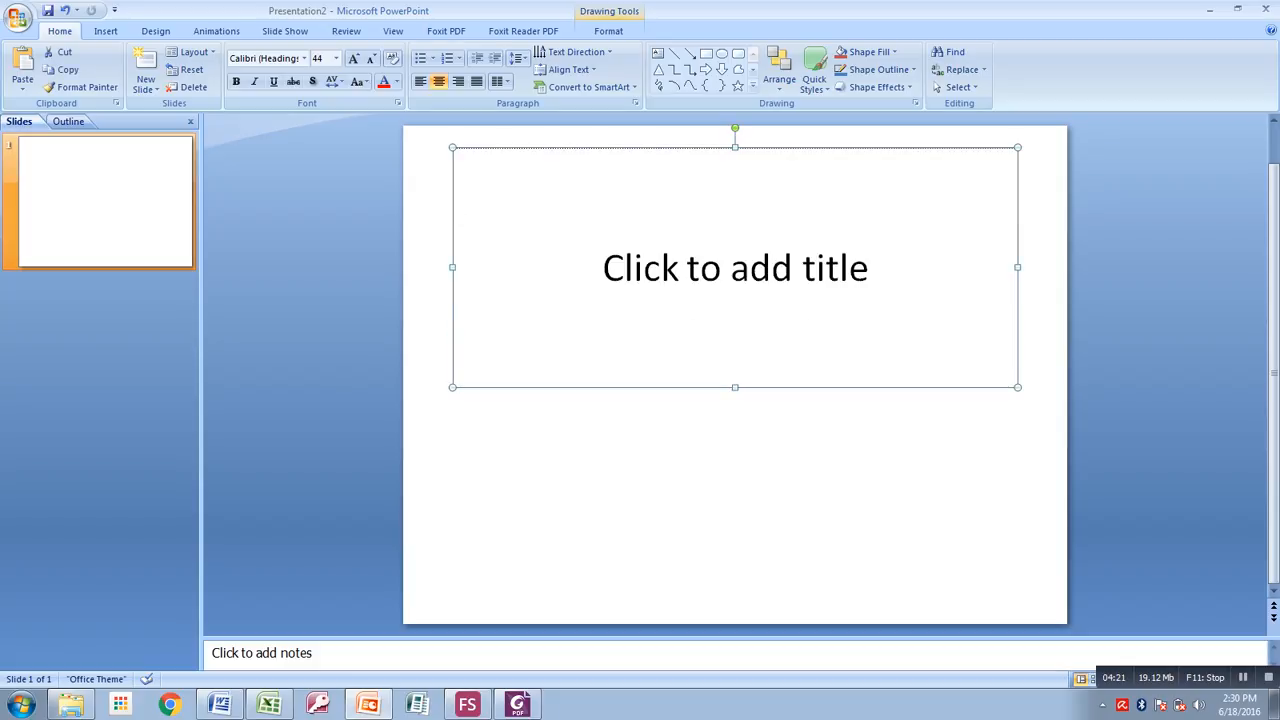
Step: Shrink the title box to a top strip, title it QUESTION 2, and recopy the table
{"action": "left_click_drag", "start_coordinate": [735, 387], "coordinate": [735, 230]}
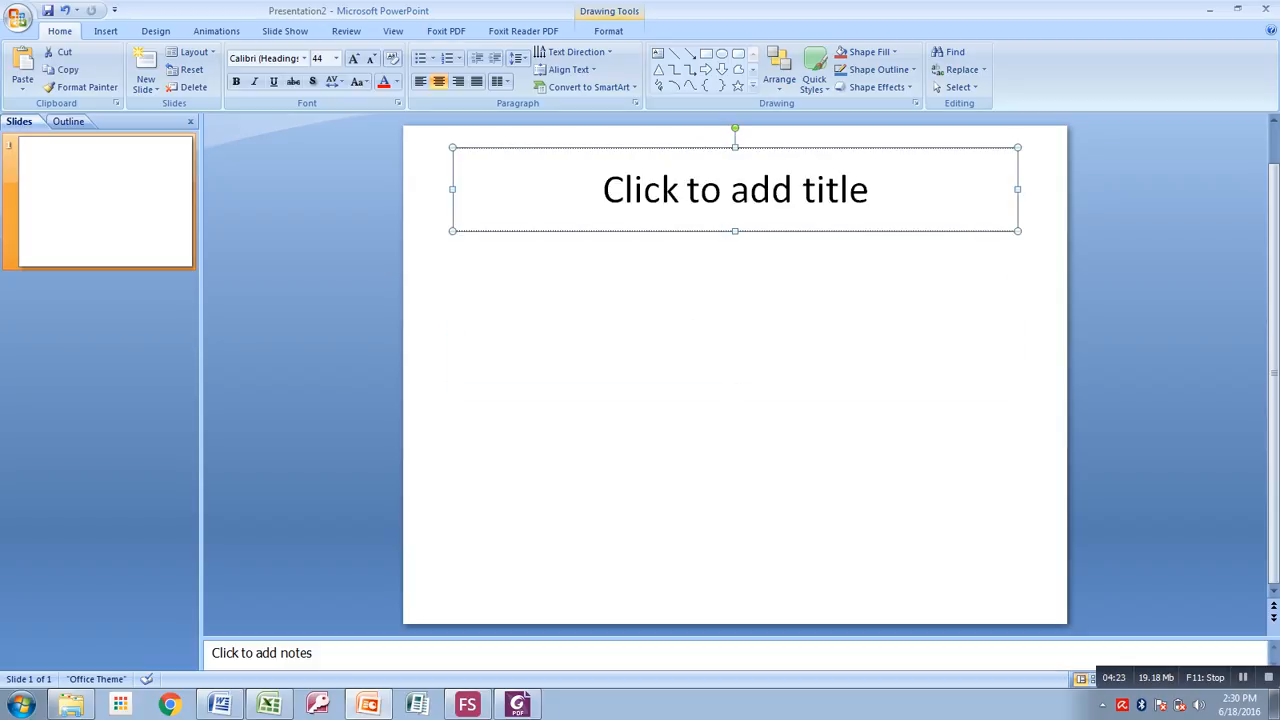
{"action": "left_click", "coordinate": [735, 189]}
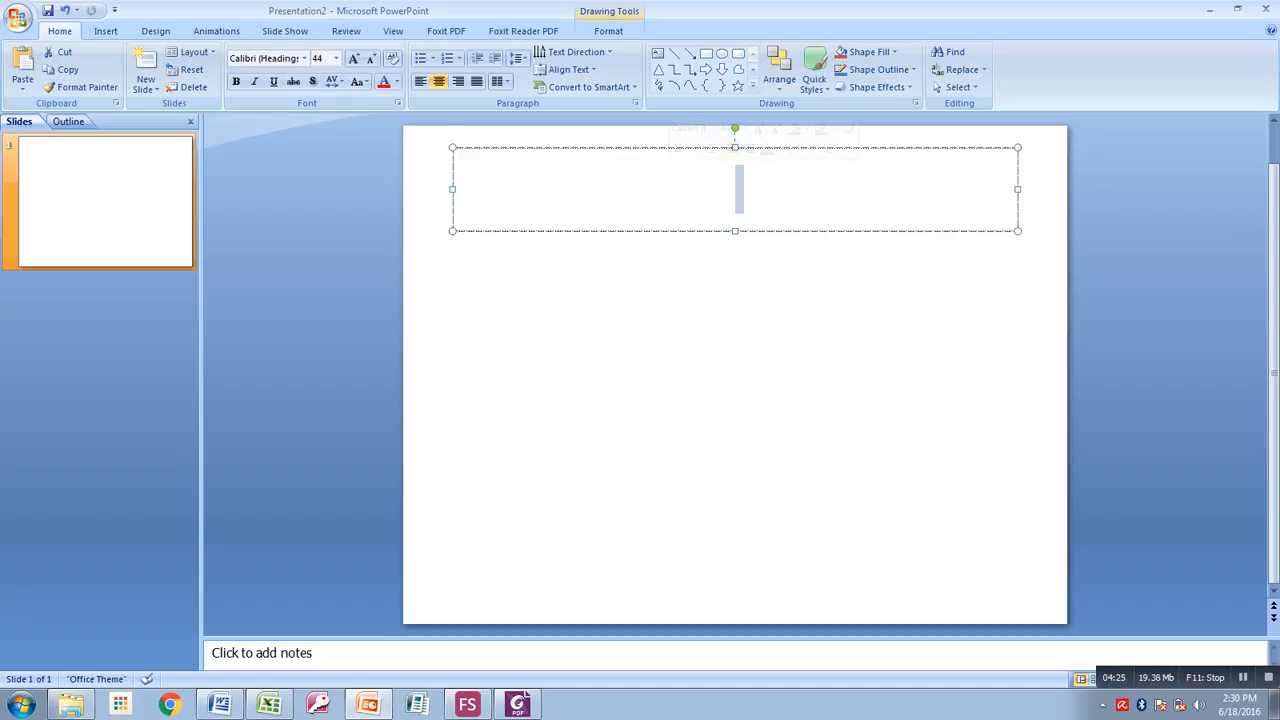
{"action": "type", "text": "QUE"}
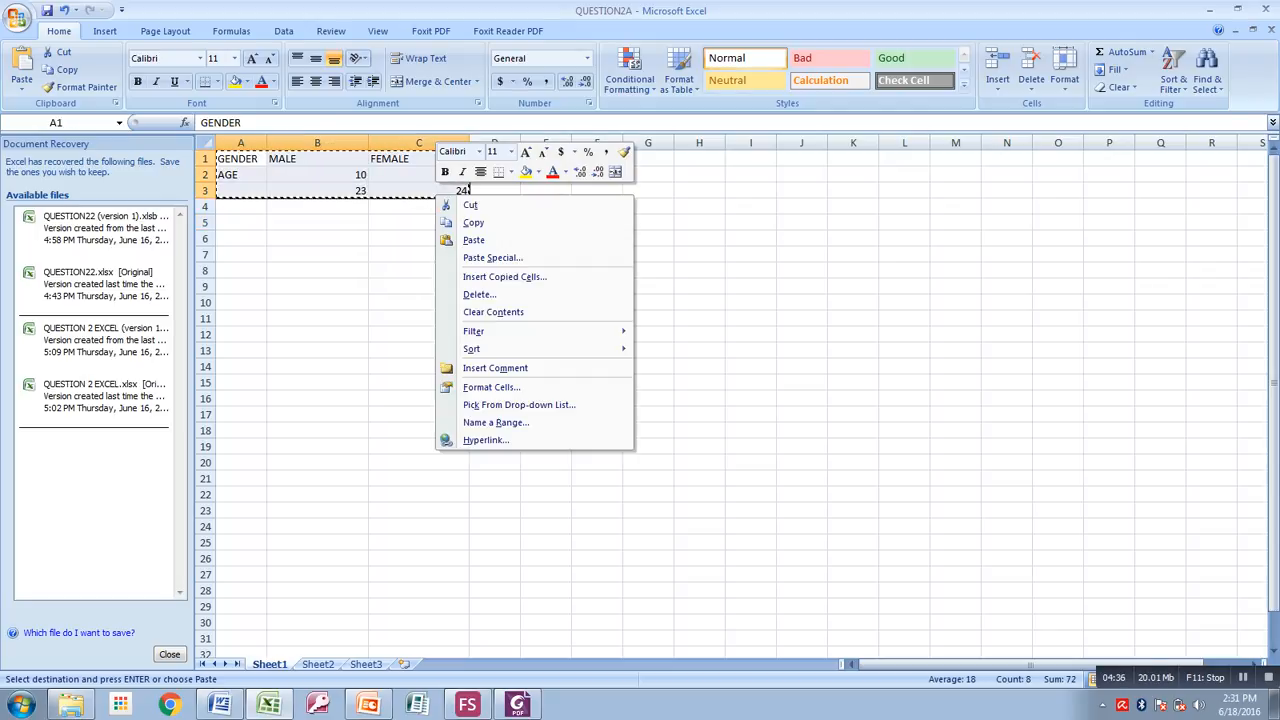
{"action": "left_click", "coordinate": [473, 240]}
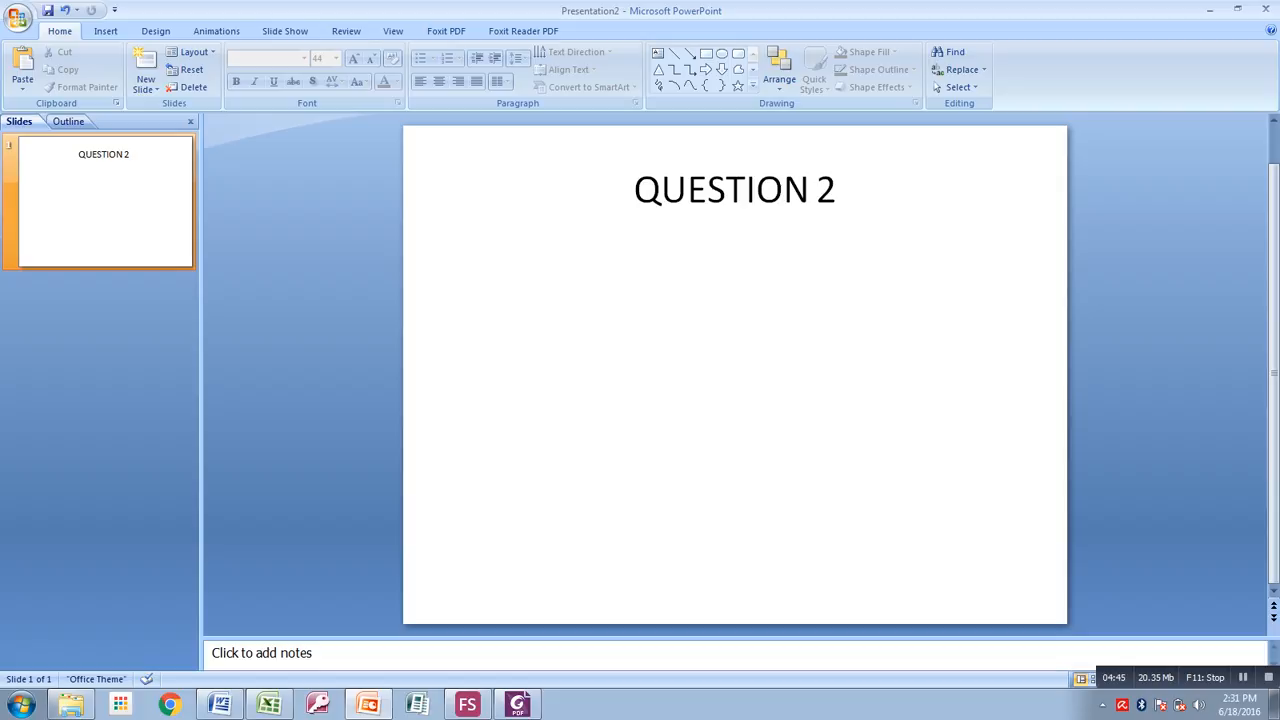
Step: Paste Special the table as a linked Microsoft Office Excel Worksheet Object
{"action": "left_click", "coordinate": [22, 78]}
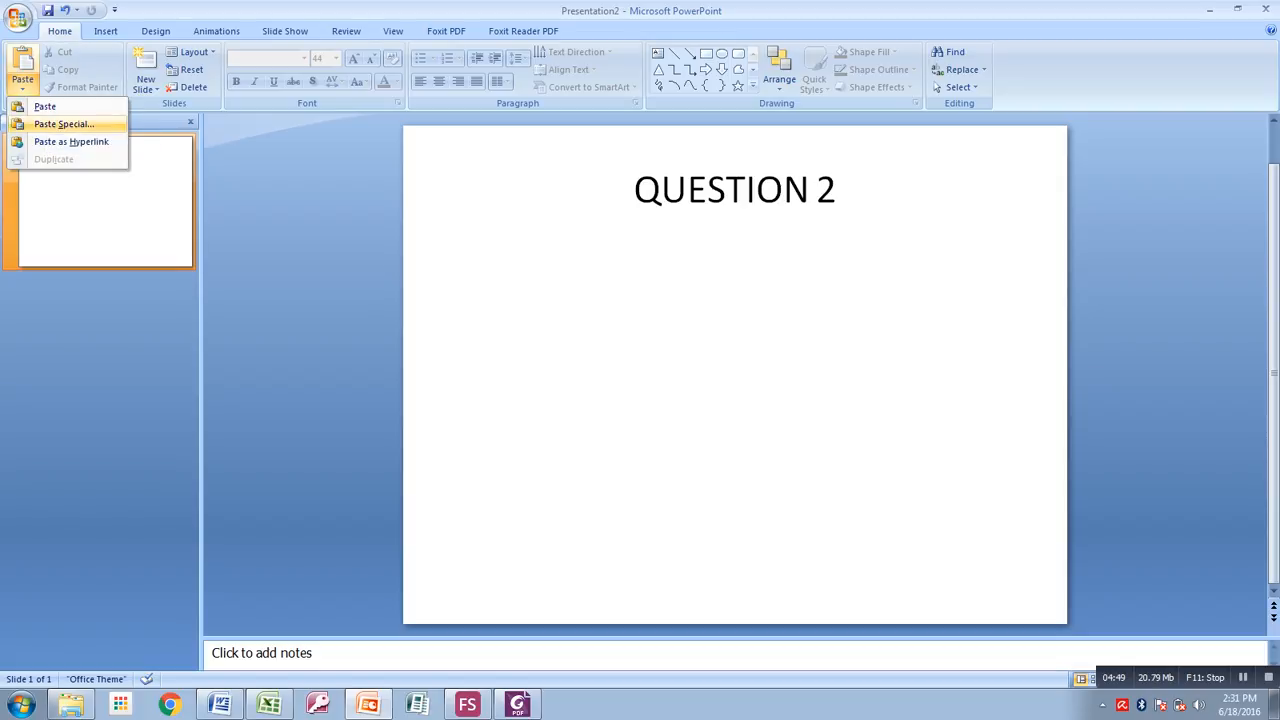
{"action": "left_click", "coordinate": [64, 123]}
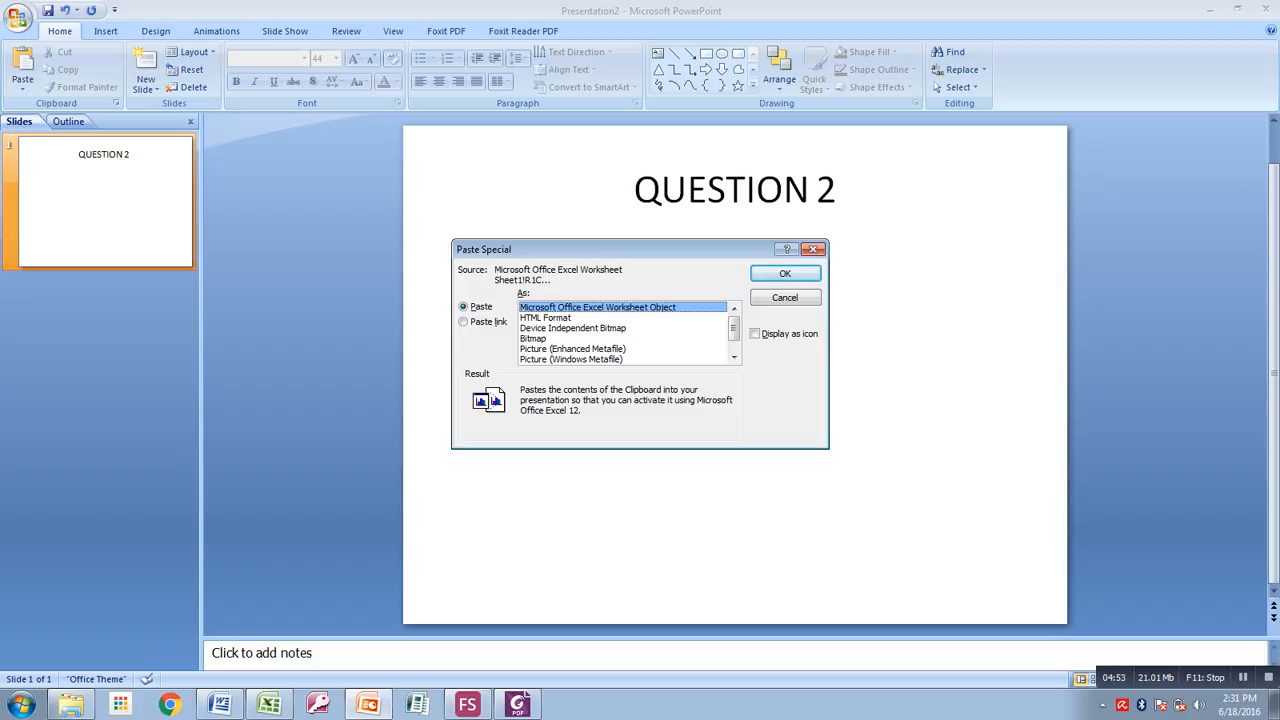
{"action": "left_click", "coordinate": [463, 321]}
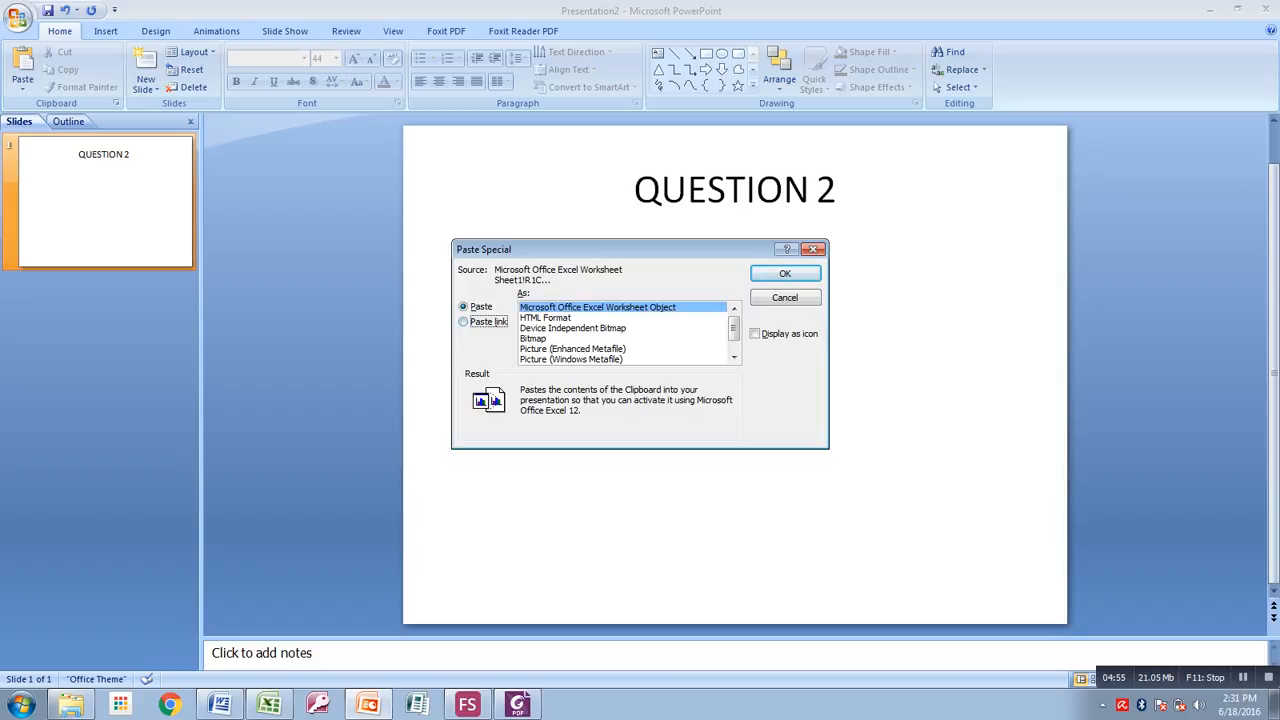
{"action": "left_click", "coordinate": [463, 321]}
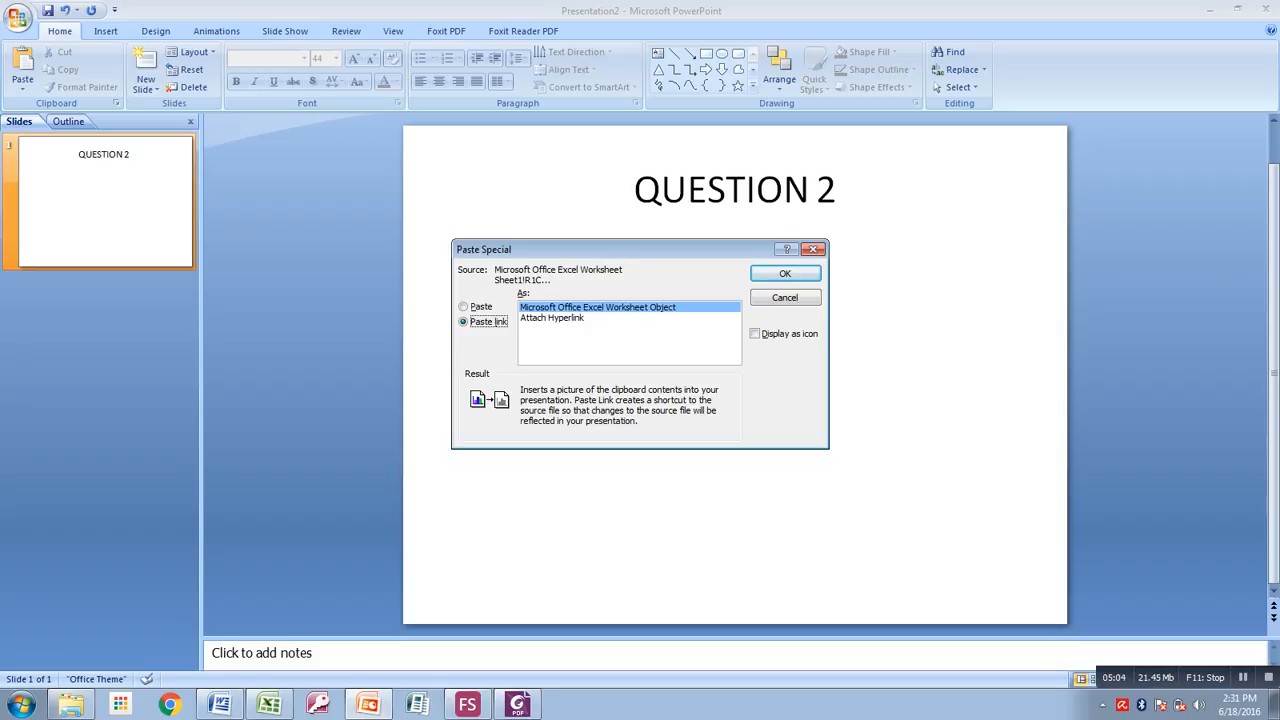
{"action": "left_click", "coordinate": [784, 273]}
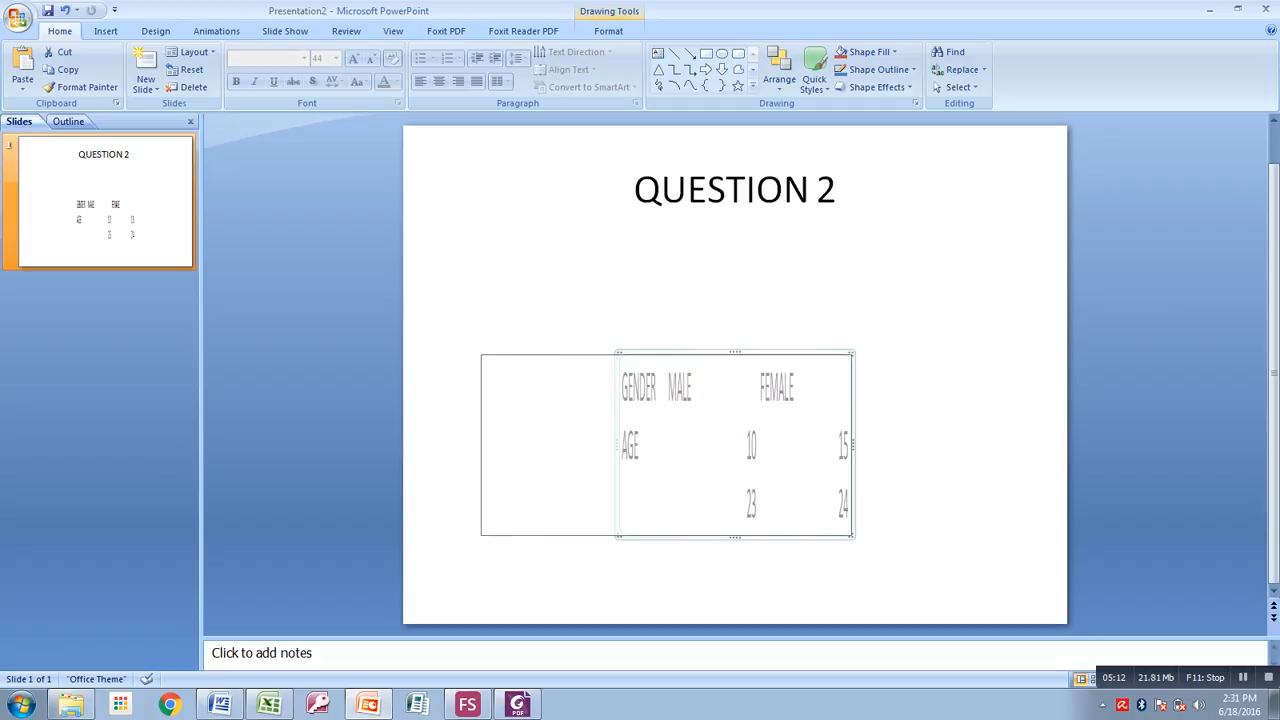
Step: Enlarge the linked table, save as QUESTION 2A, and change female age 15 to 78
{"action": "left_click_drag", "start_coordinate": [735, 445], "coordinate": [655, 445]}
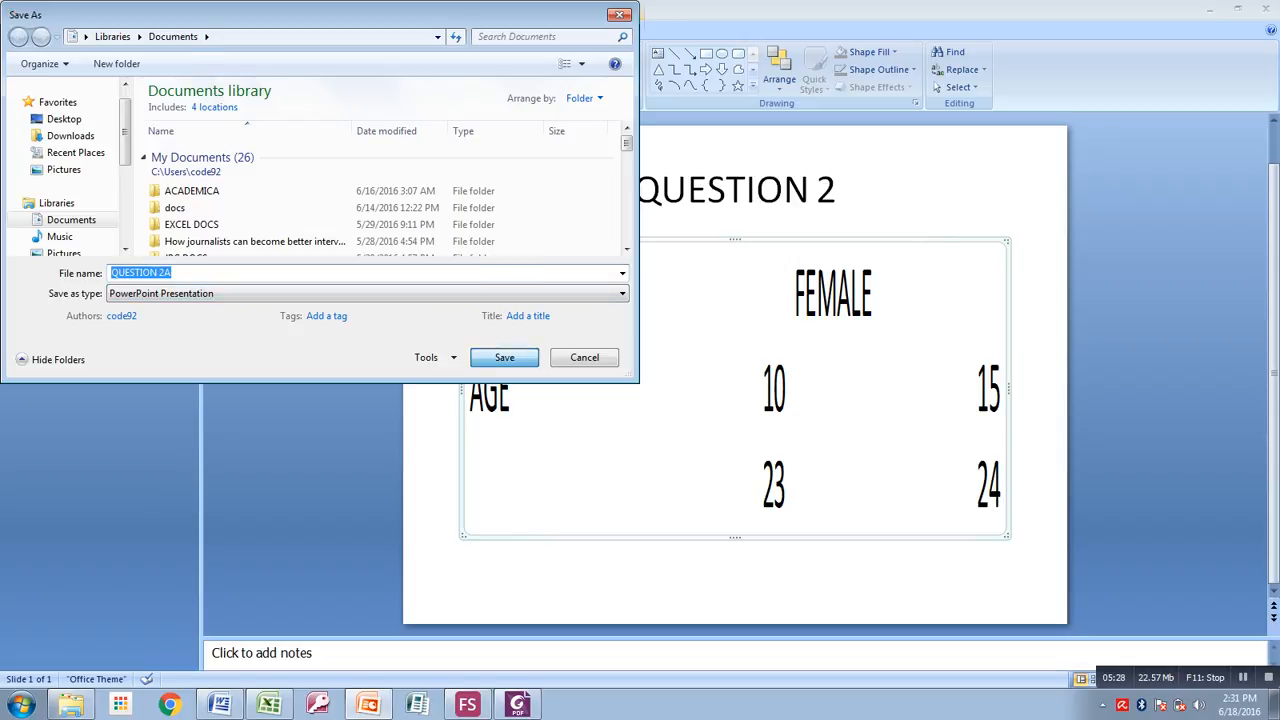
{"action": "left_click", "coordinate": [504, 357]}
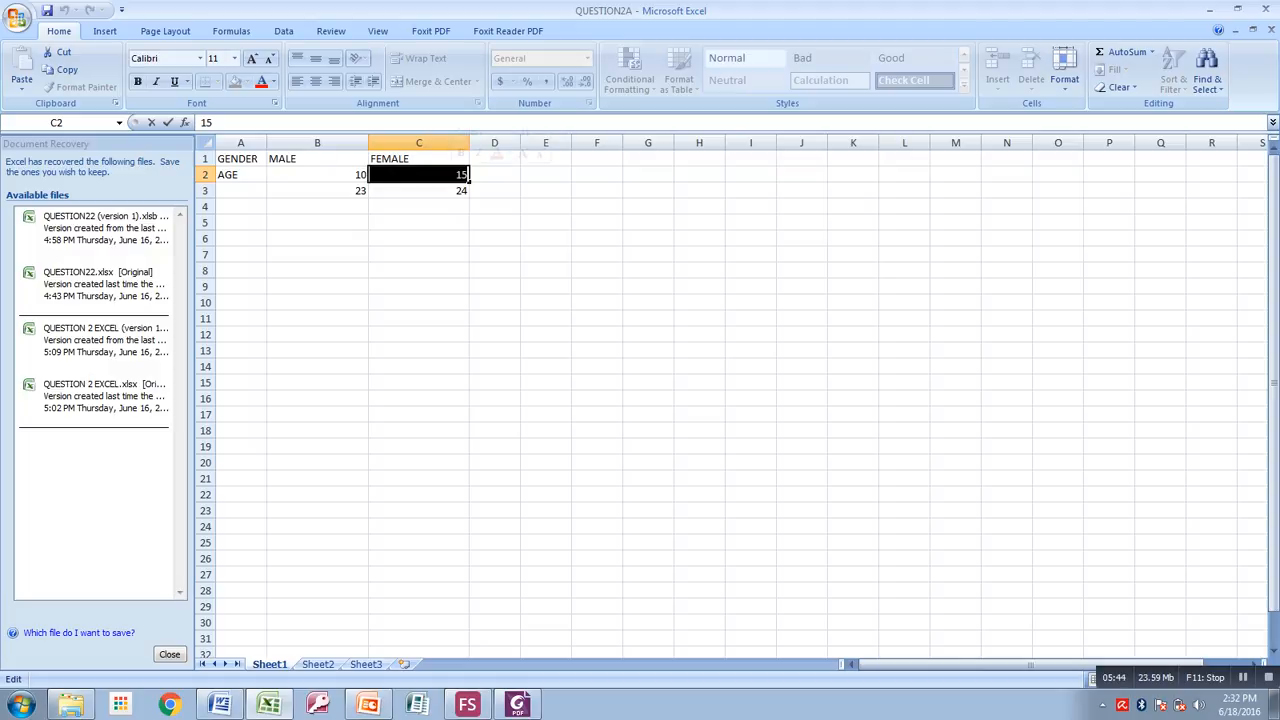
{"action": "type", "text": "78"}
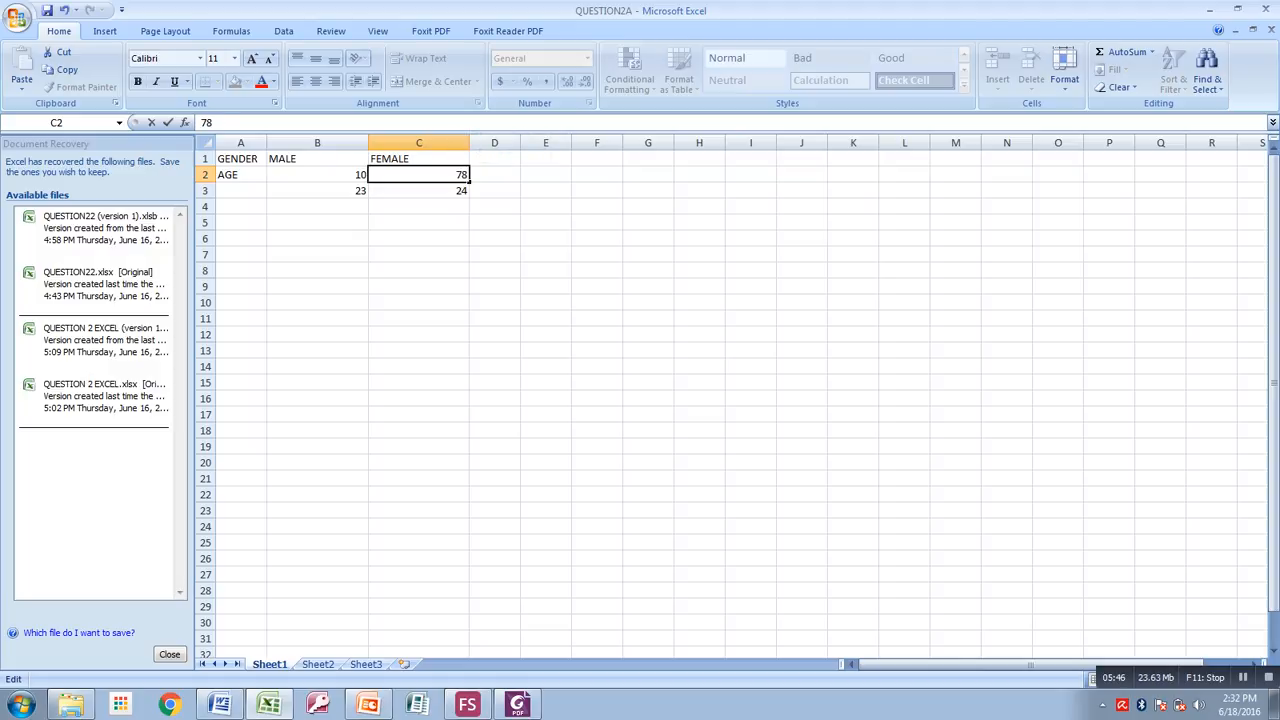